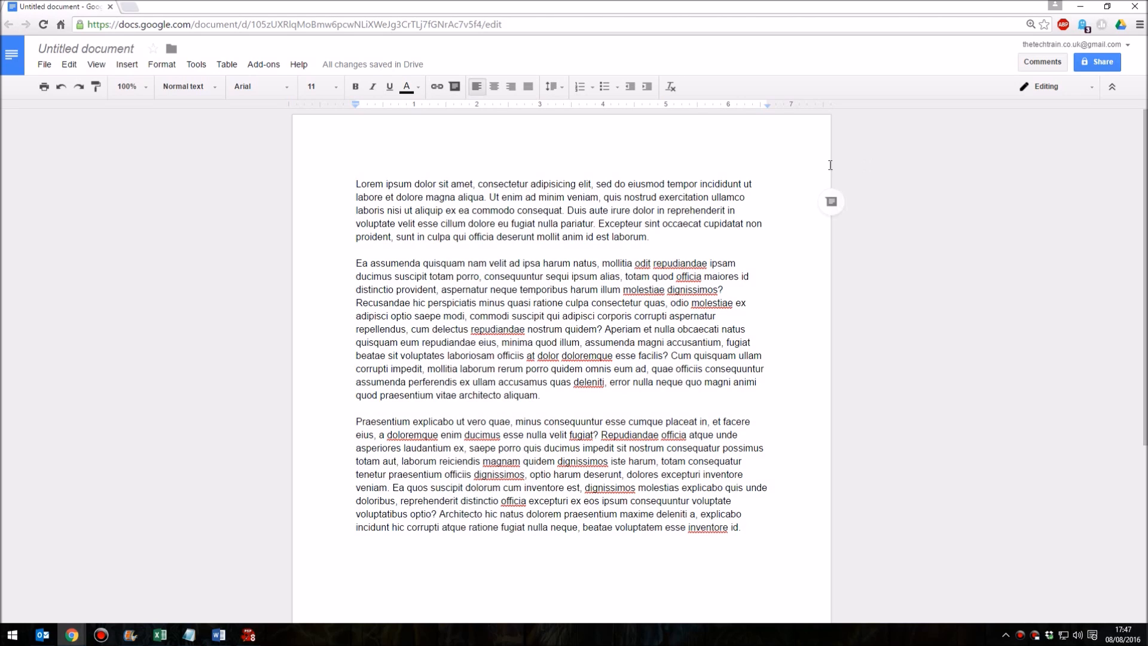
{"action": "mouse_move", "coordinate": [127, 65]}
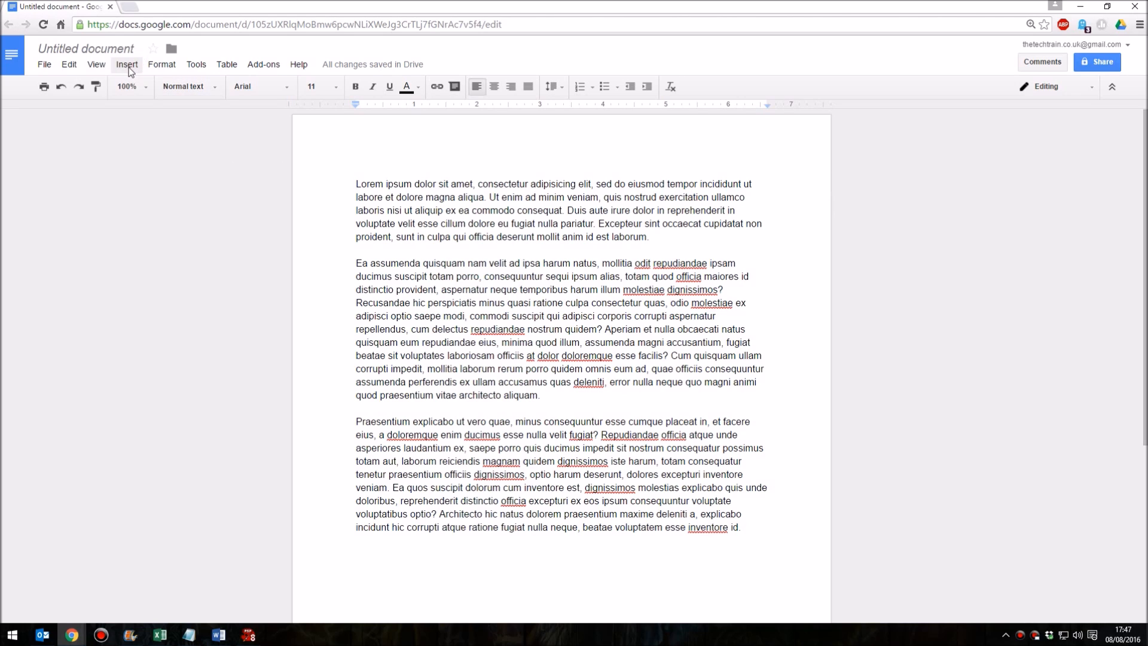
Open the Insert menu from the menu bar.
{"action": "left_click", "coordinate": [127, 65]}
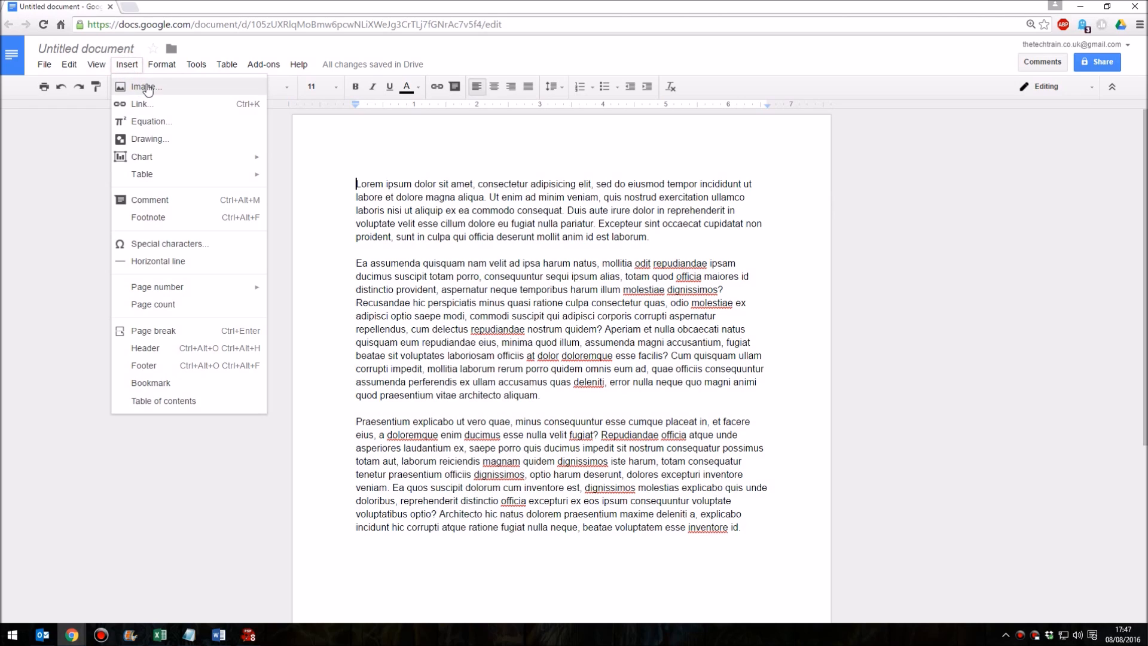
Choose Image from the Insert menu to start adding a picture.
{"action": "left_click", "coordinate": [144, 86]}
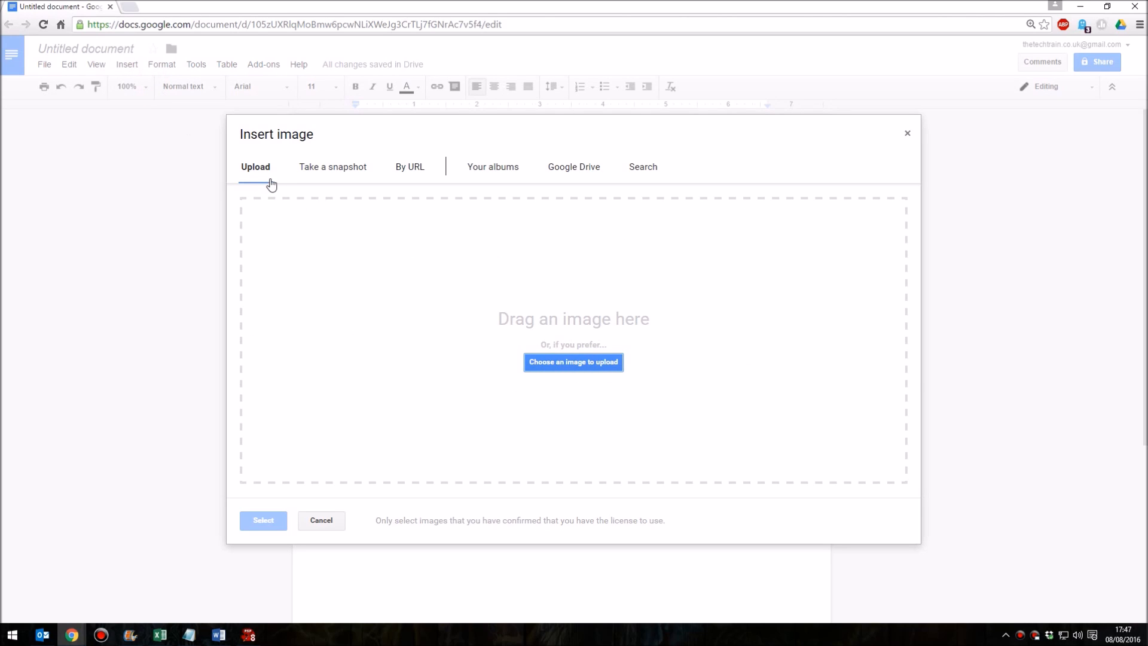
{"action": "mouse_move", "coordinate": [319, 184]}
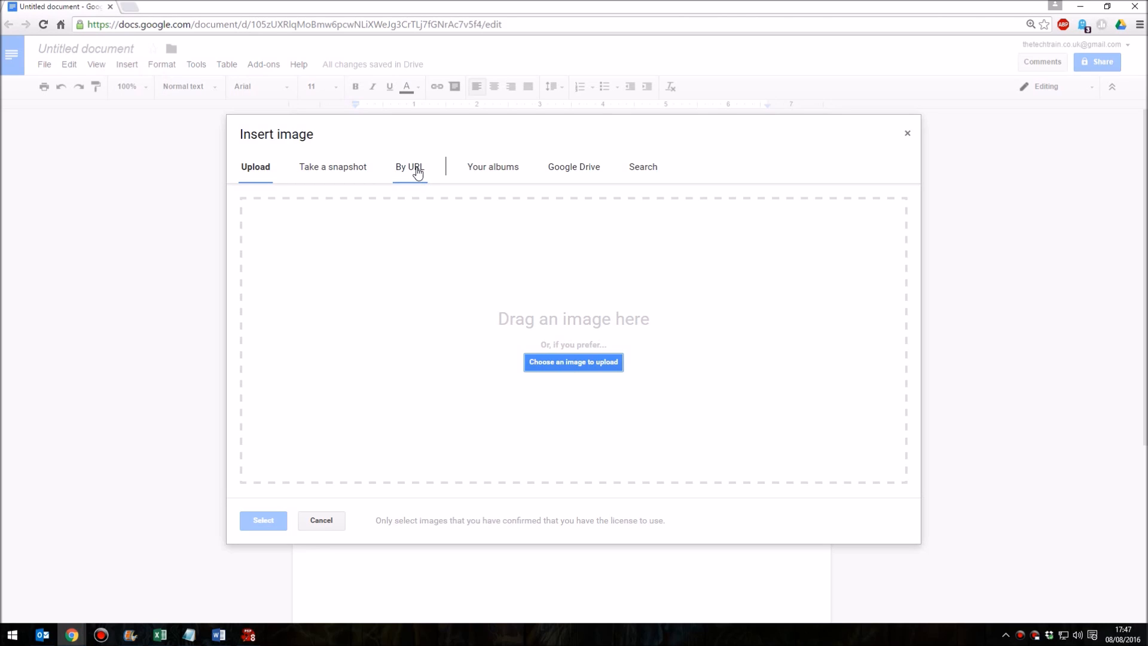
{"action": "mouse_move", "coordinate": [493, 167]}
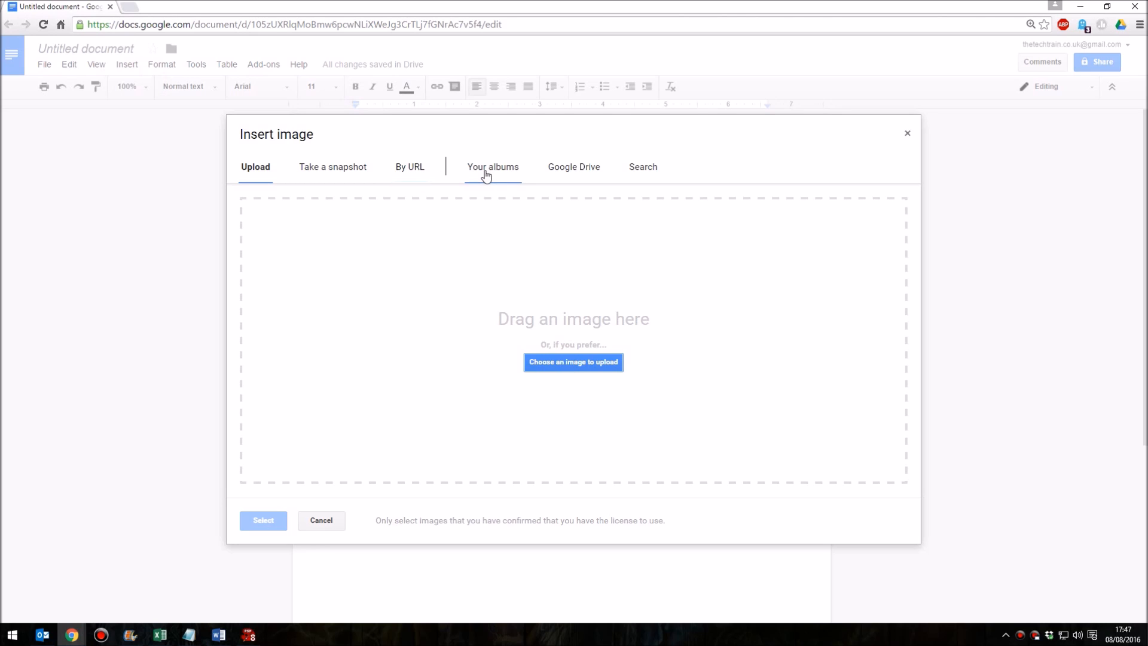
{"action": "mouse_move", "coordinate": [574, 174]}
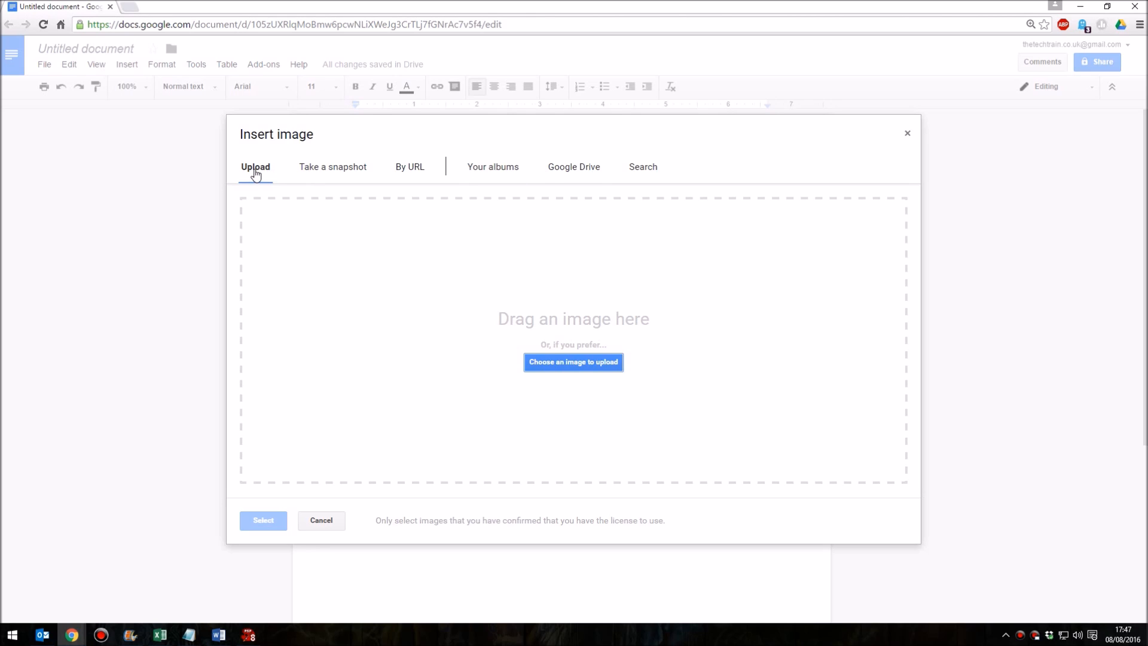
{"action": "mouse_move", "coordinate": [602, 379]}
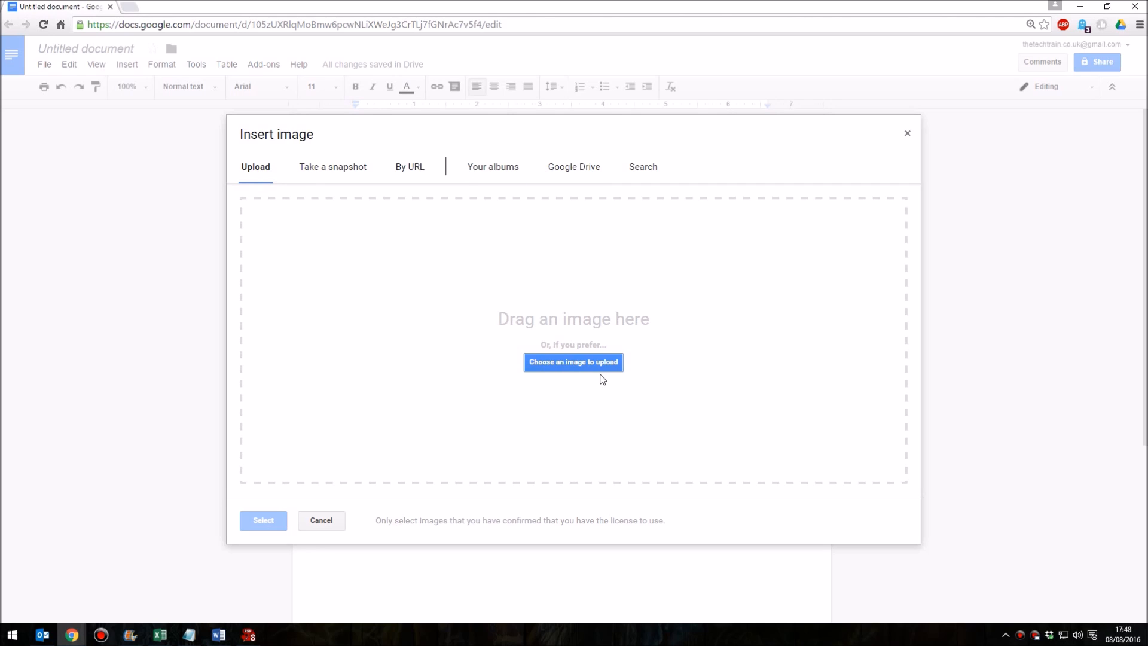
Upload the towels baby photo from the computer into the document.
{"action": "left_click", "coordinate": [574, 362]}
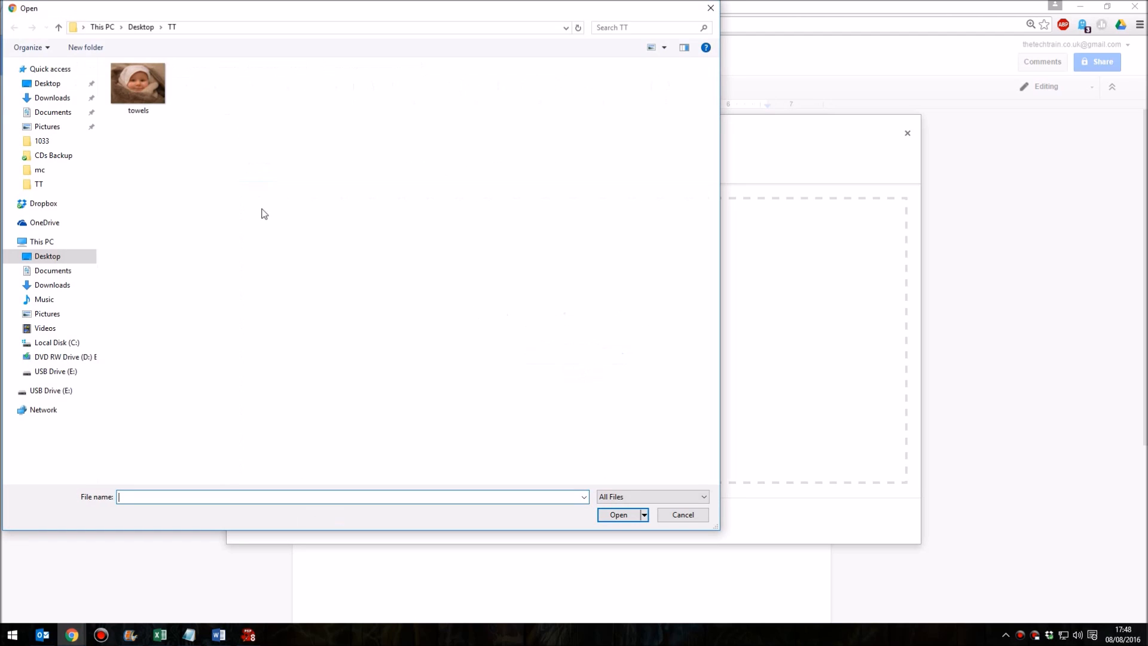
{"action": "left_click", "coordinate": [137, 83]}
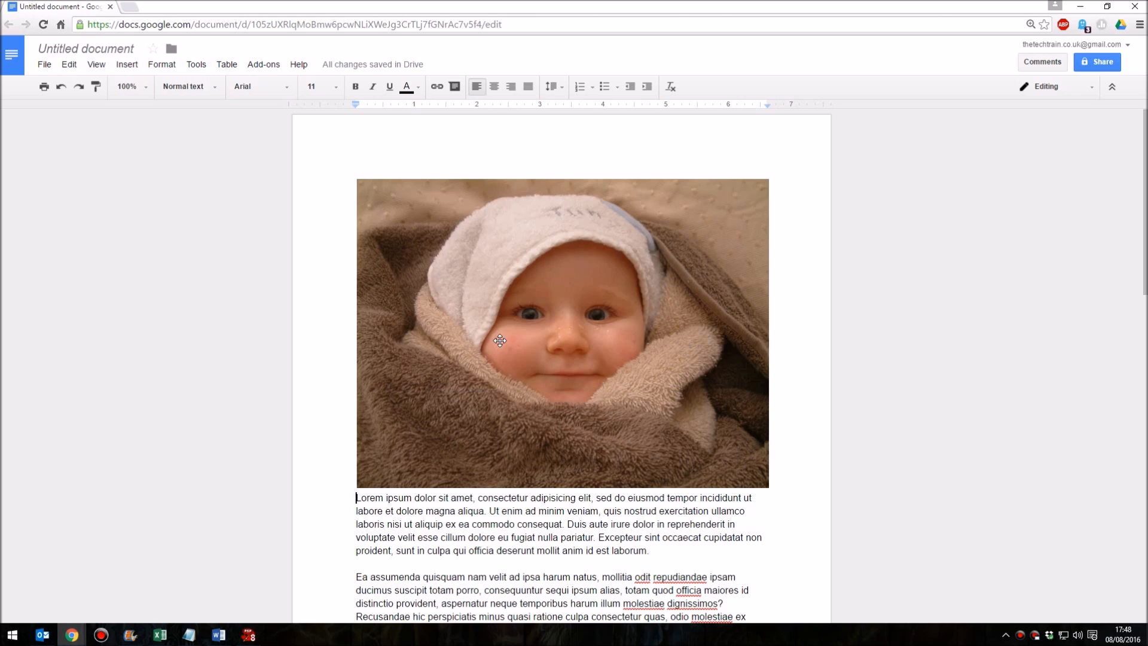
Drag the baby photo from the top into the second paragraph.
{"action": "left_click", "coordinate": [500, 340]}
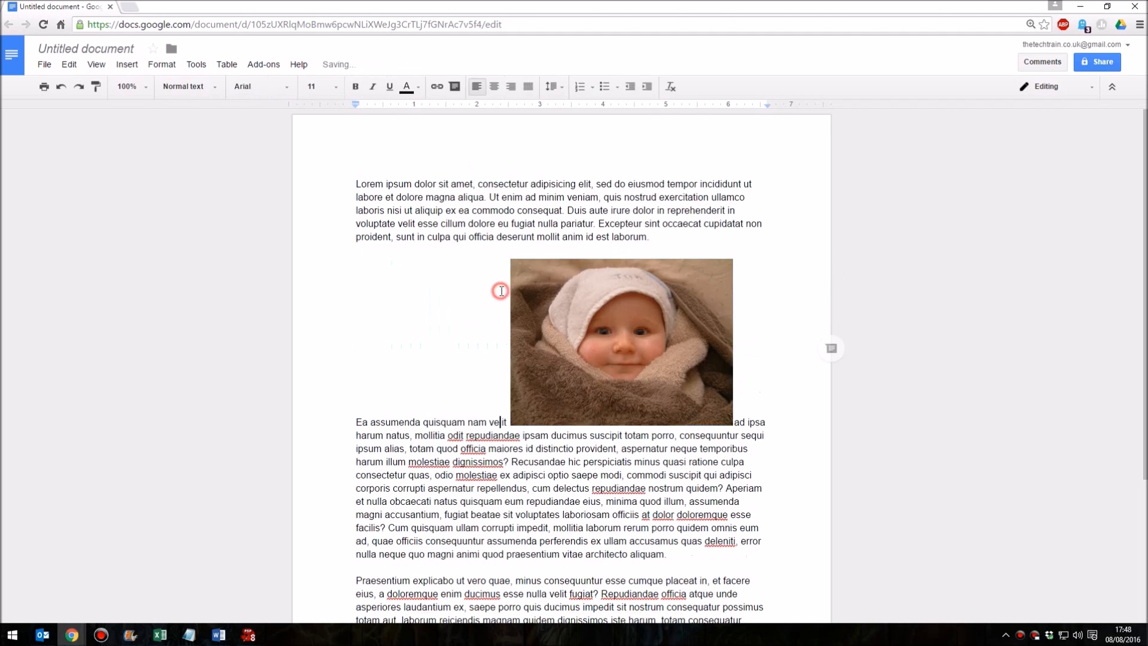
{"action": "left_click", "coordinate": [620, 342]}
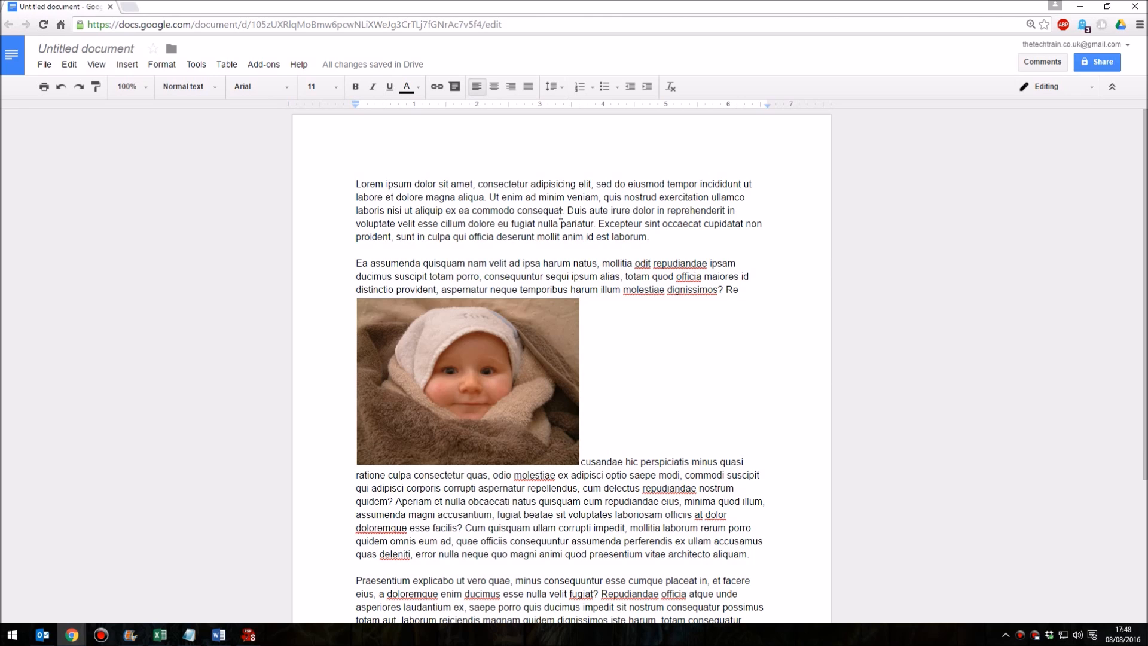
{"action": "scroll", "scroll_direction": "down", "scroll_amount": 3}
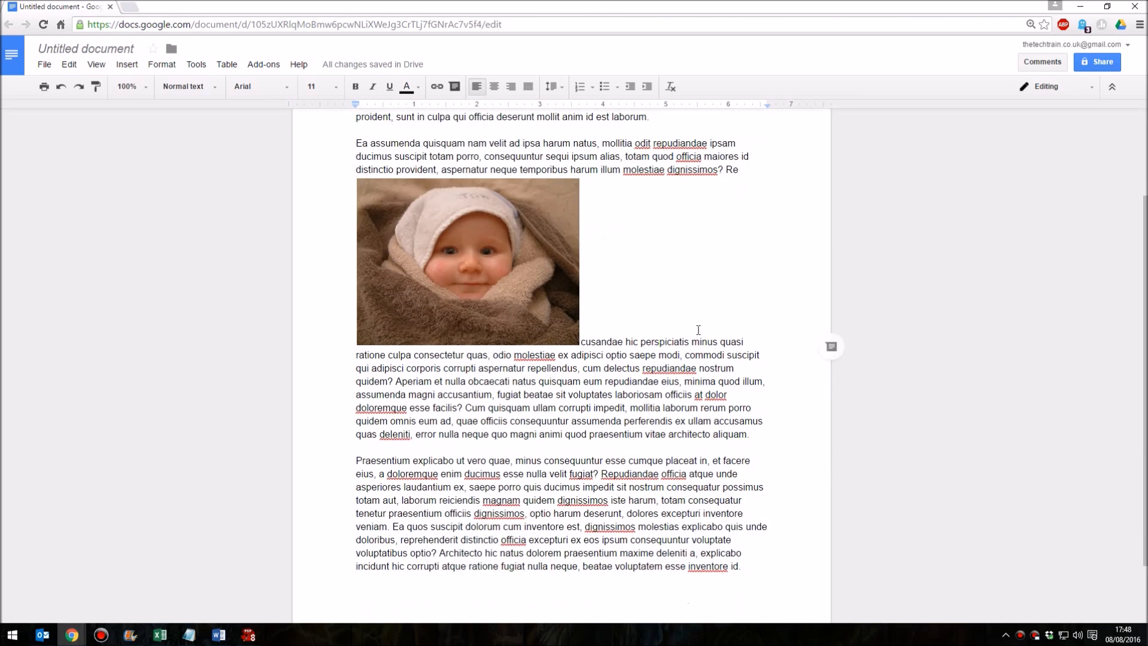
Select the baby photo to show In line, Wrap text and Break text options.
{"action": "left_click", "coordinate": [467, 262]}
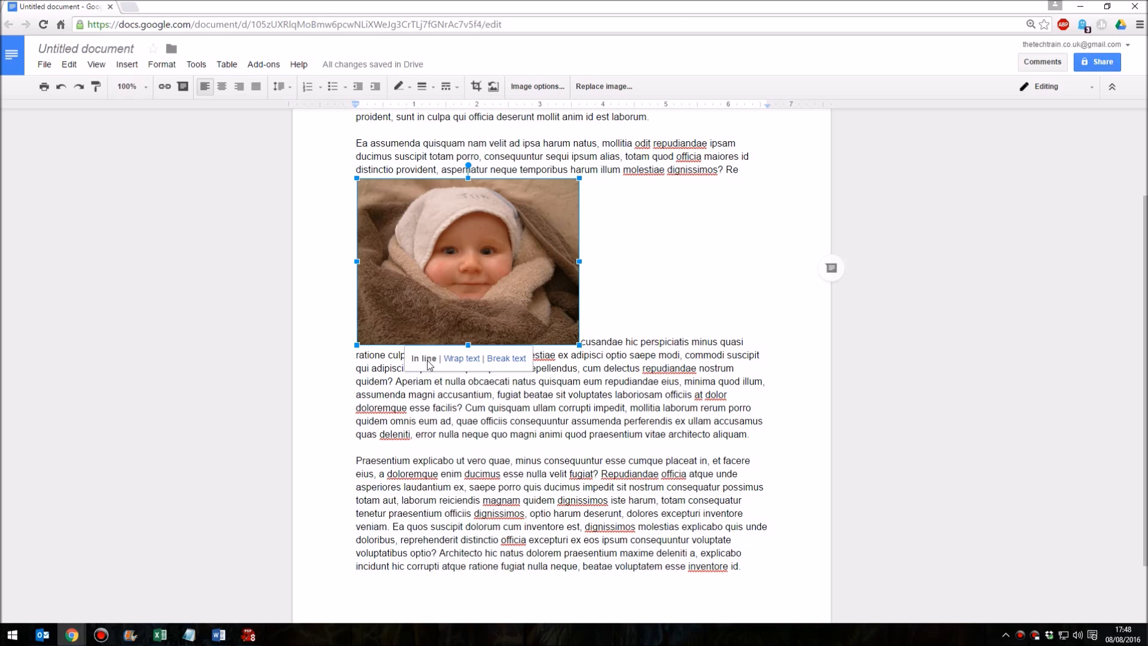
{"action": "mouse_move", "coordinate": [416, 364]}
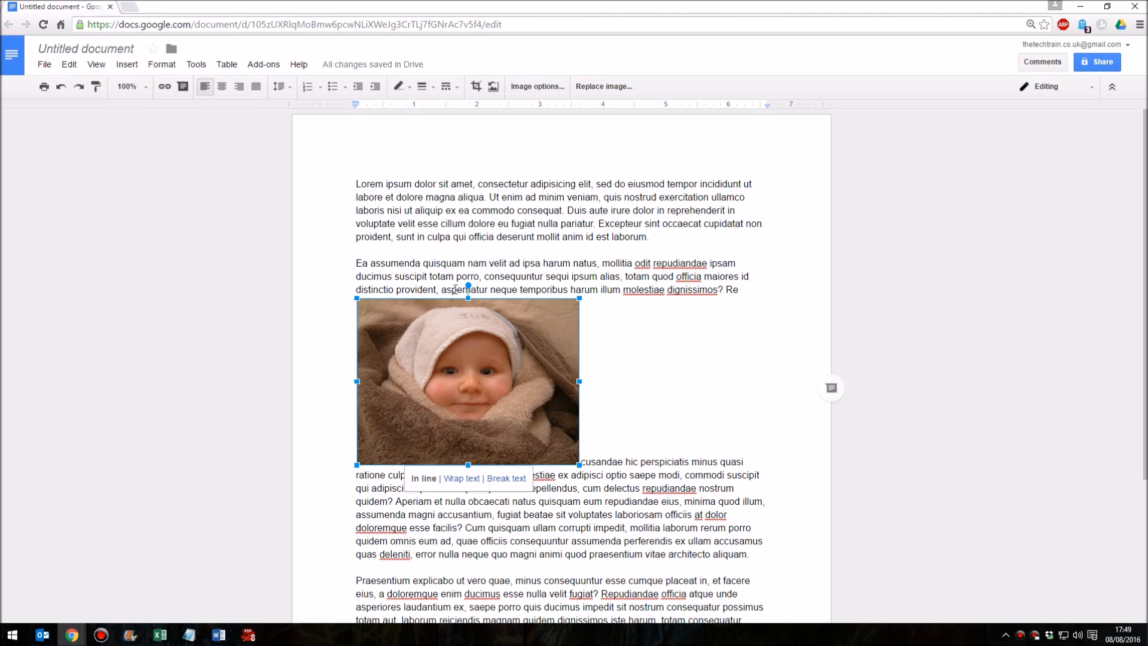
{"action": "scroll", "scroll_direction": "down", "scroll_amount": 3}
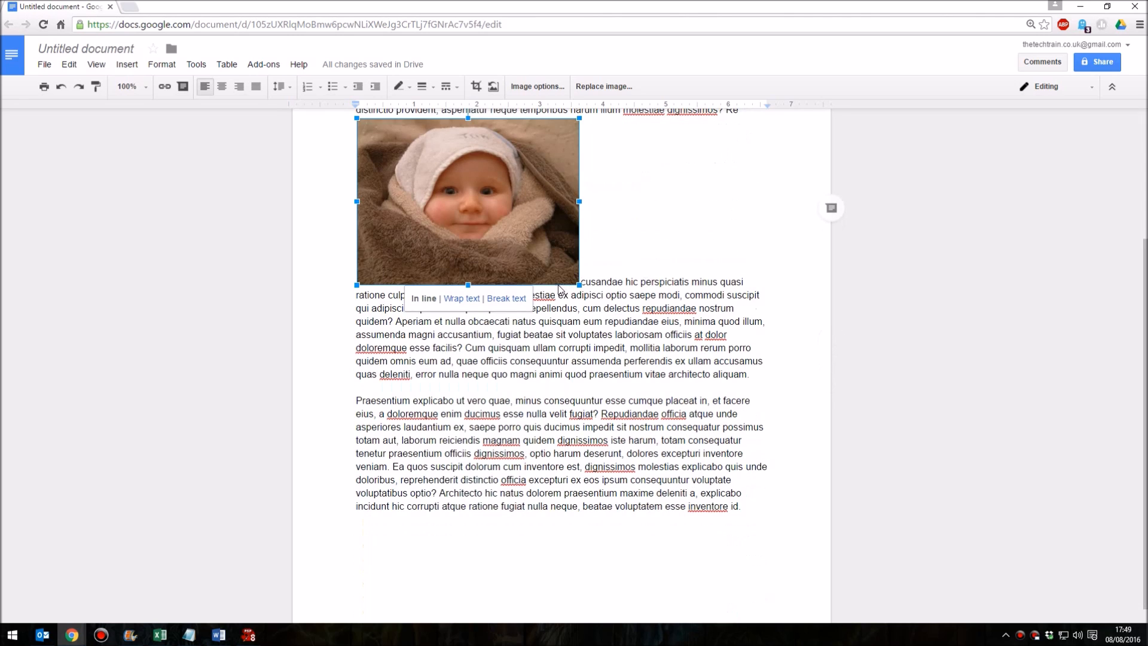
{"action": "mouse_move", "coordinate": [460, 300]}
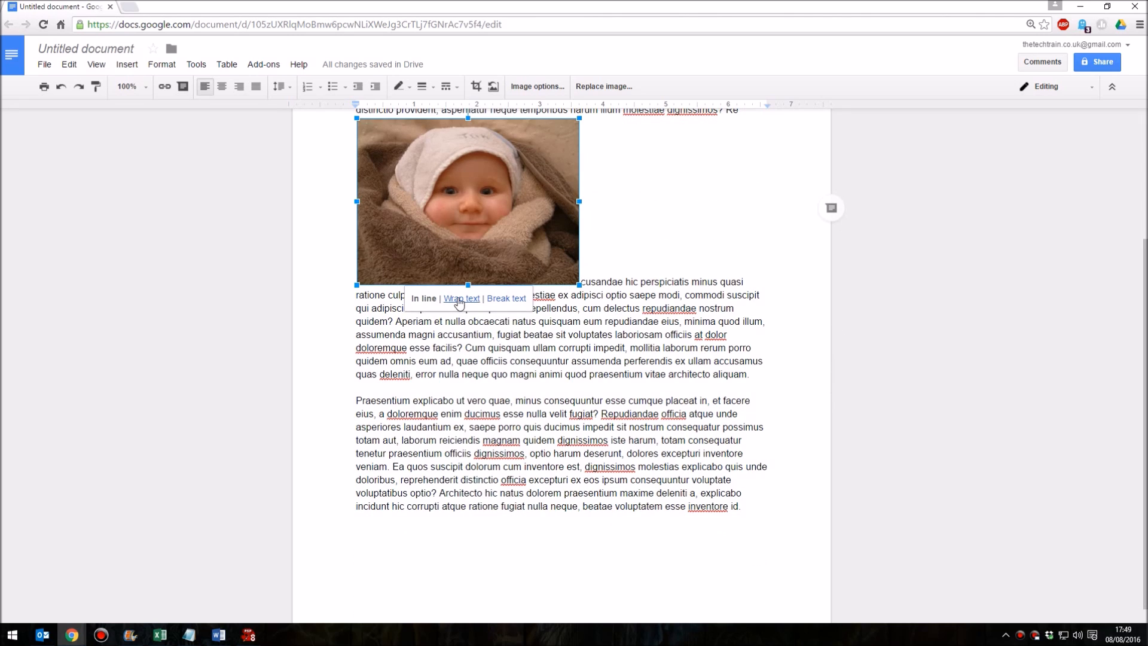
Set the baby photo's layout to Wrap text.
{"action": "left_click", "coordinate": [461, 297]}
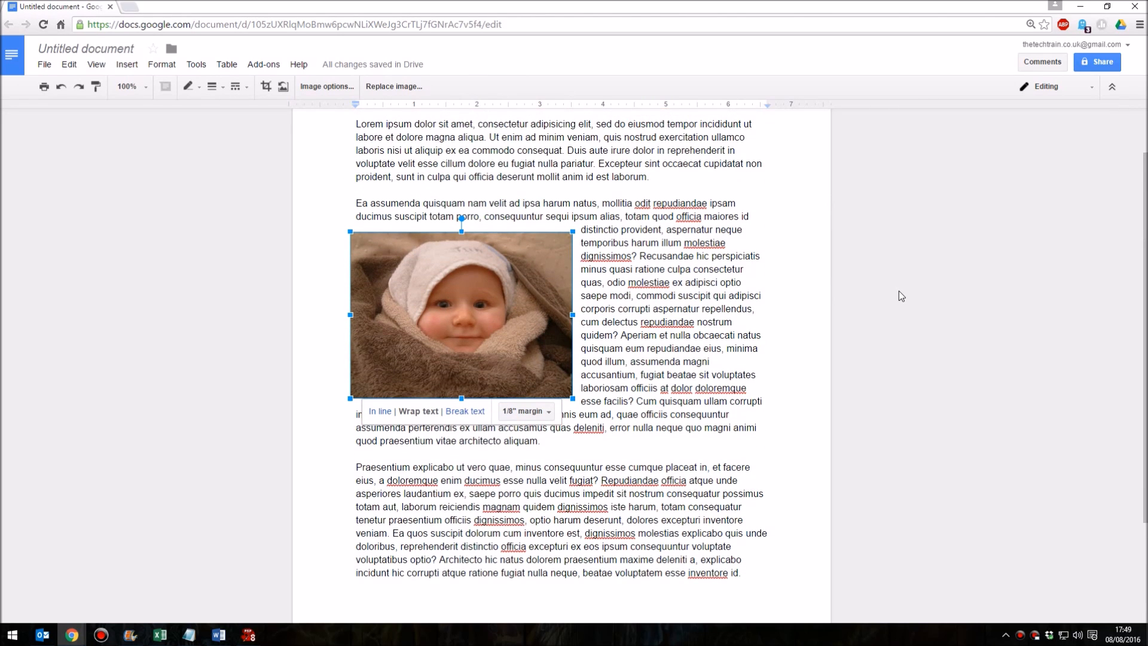
{"action": "mouse_move", "coordinate": [891, 311]}
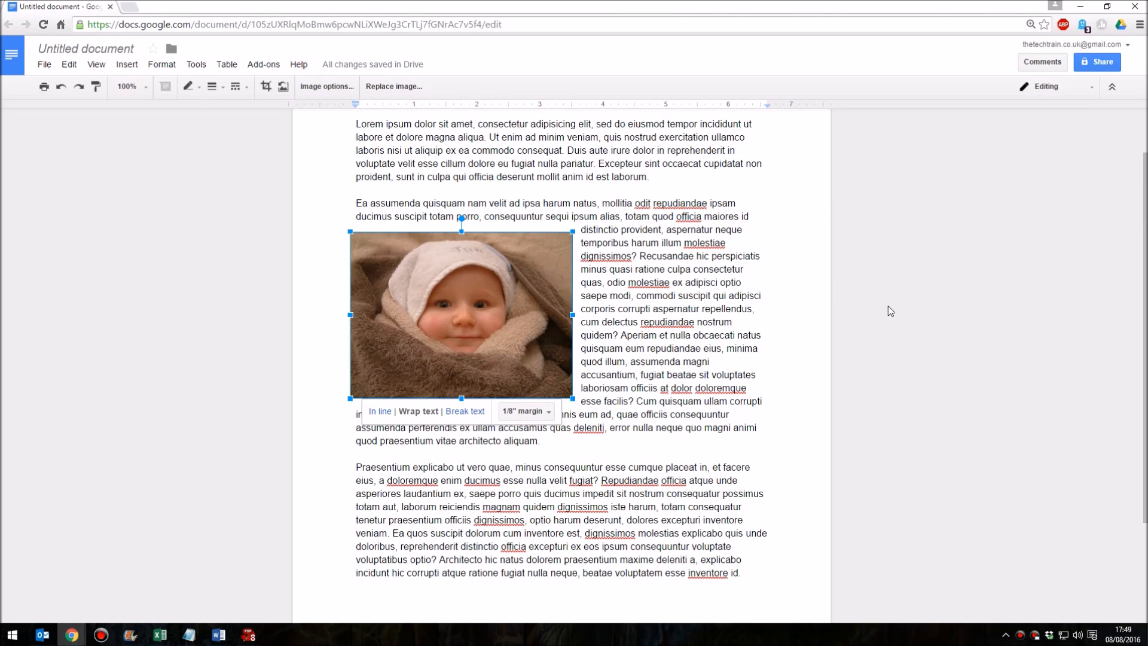
{"action": "mouse_move", "coordinate": [526, 411]}
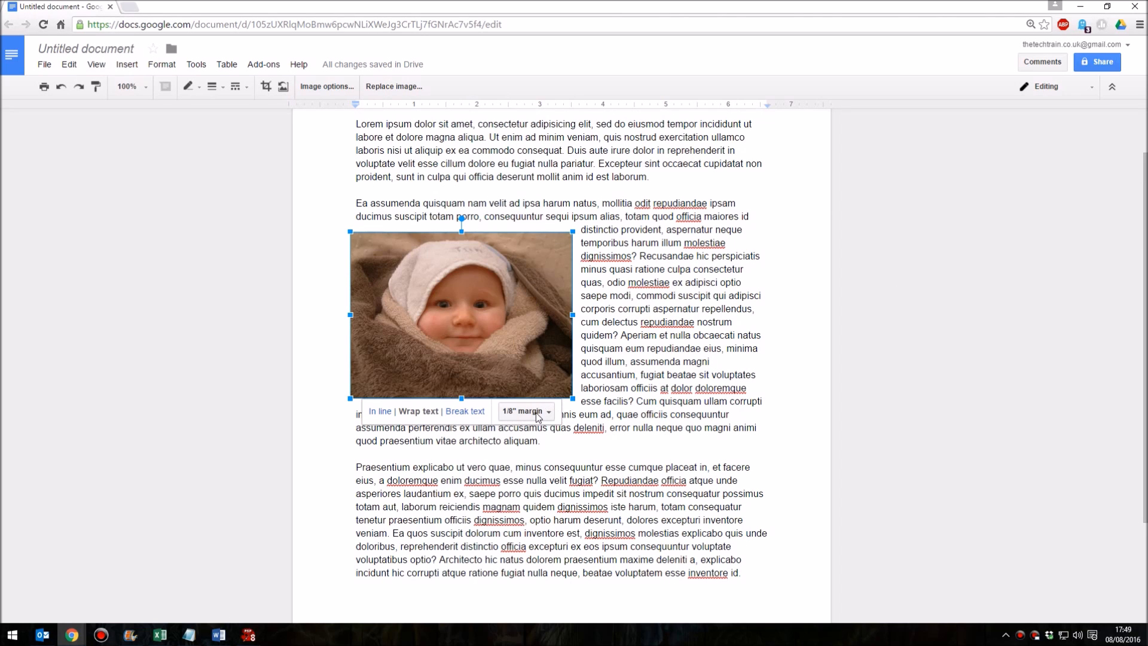
{"action": "mouse_move", "coordinate": [394, 417]}
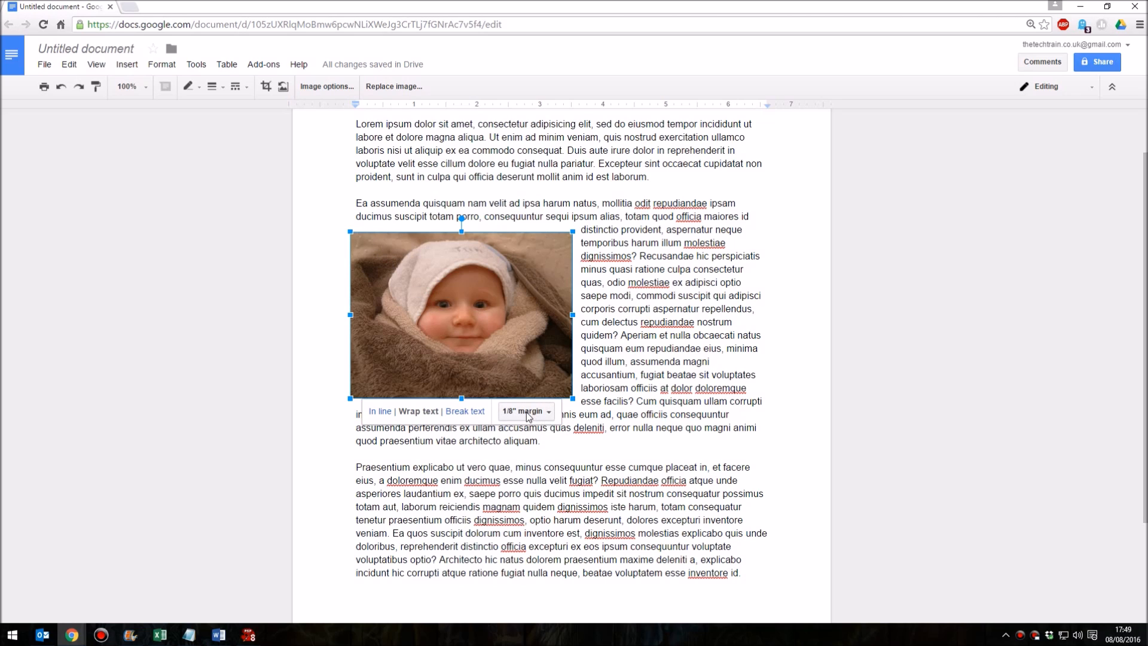
{"action": "mouse_move", "coordinate": [526, 412]}
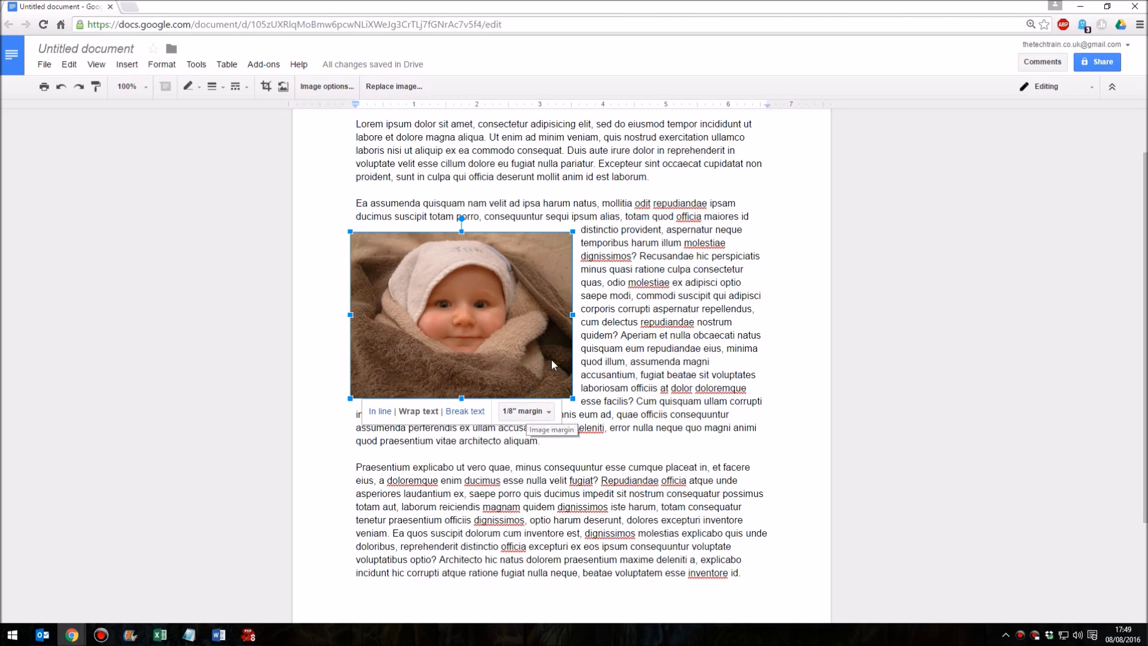
Try 0" and 1" wrap margins, then settle on a 1/4" margin.
{"action": "left_click", "coordinate": [526, 411]}
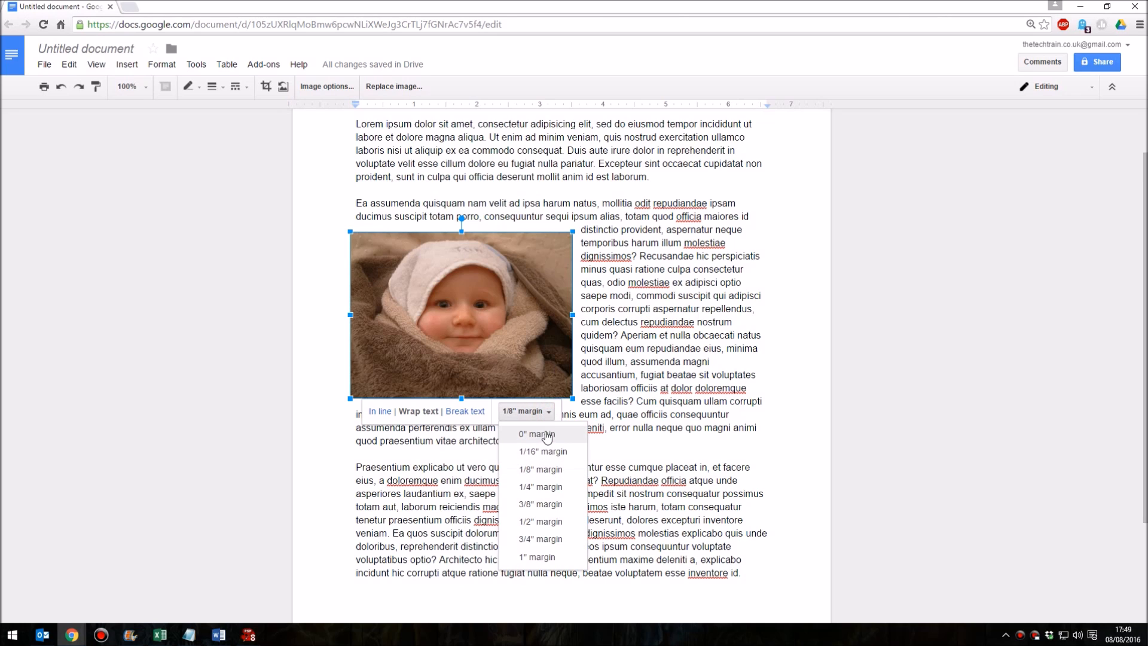
{"action": "left_click", "coordinate": [536, 434]}
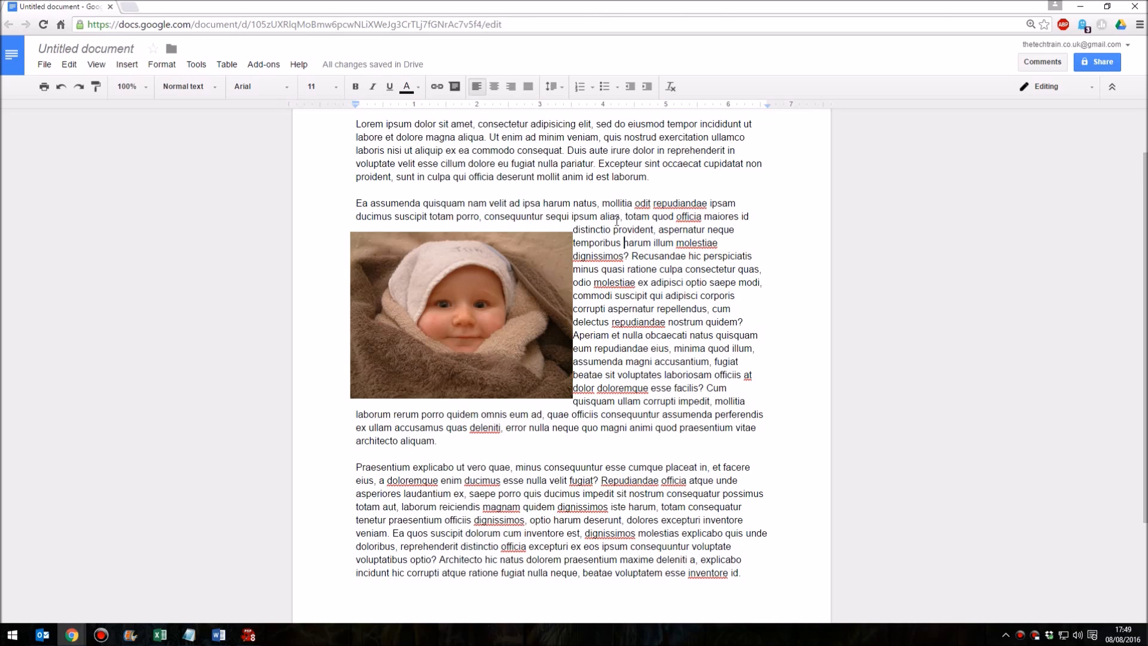
{"action": "mouse_move", "coordinate": [544, 293]}
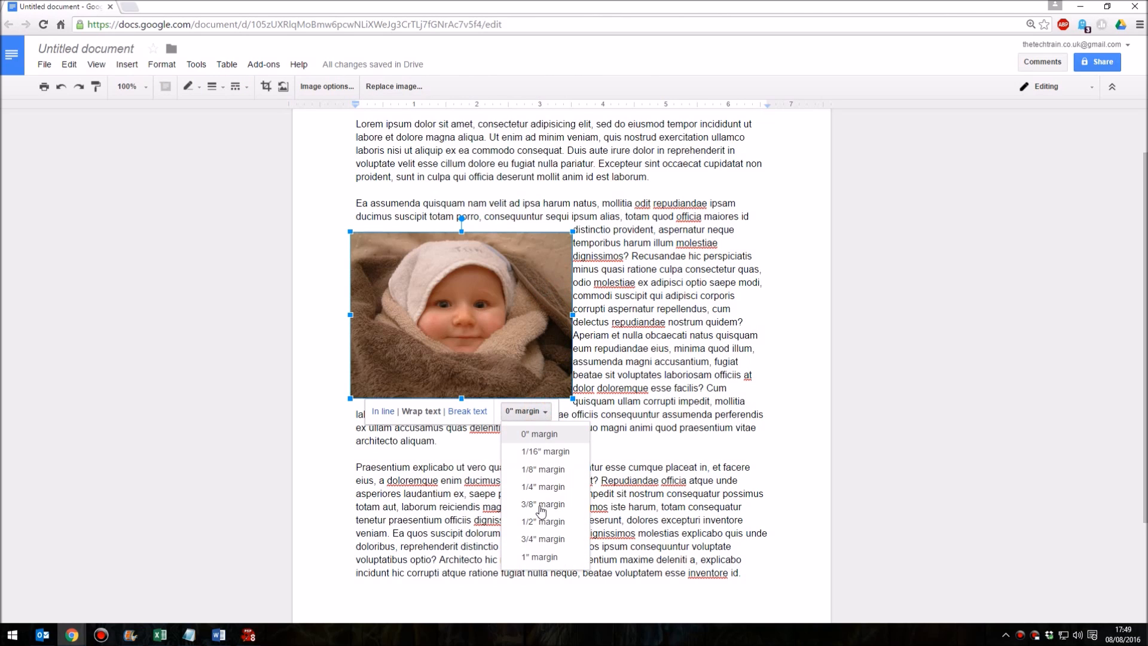
{"action": "left_click", "coordinate": [538, 557]}
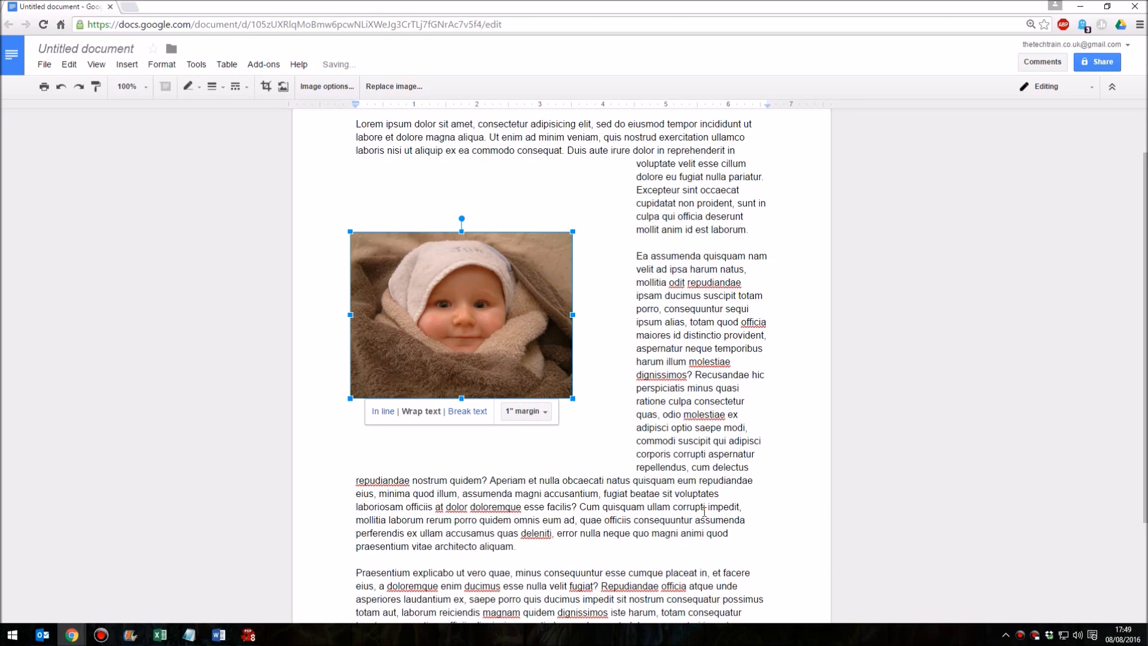
{"action": "left_click", "coordinate": [525, 411]}
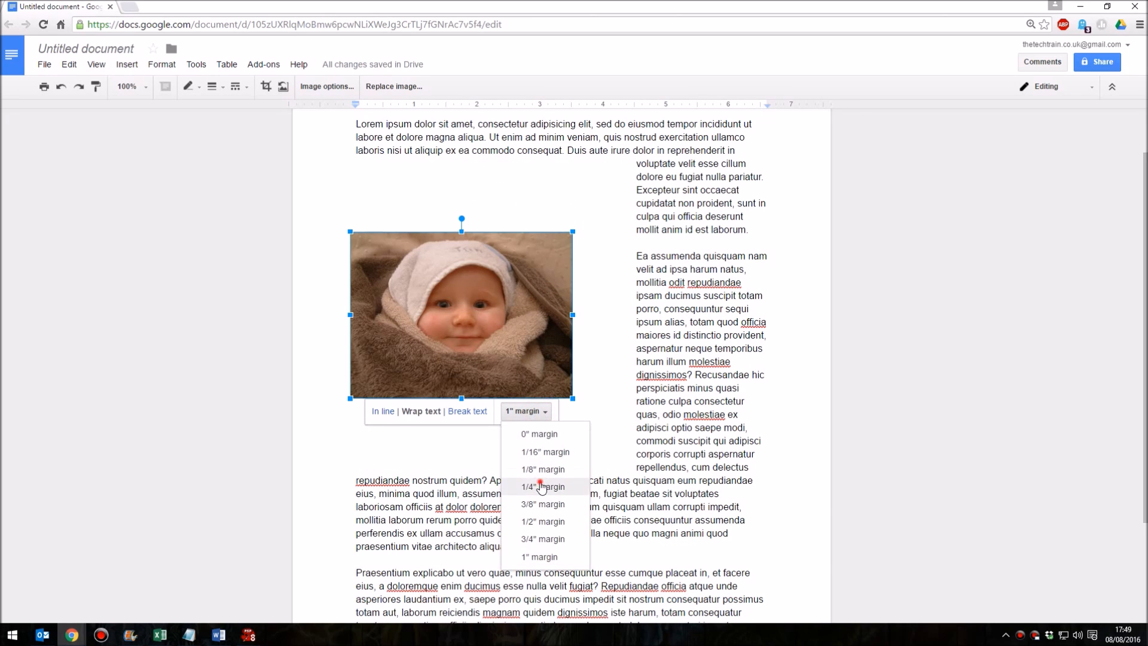
{"action": "left_click", "coordinate": [544, 486]}
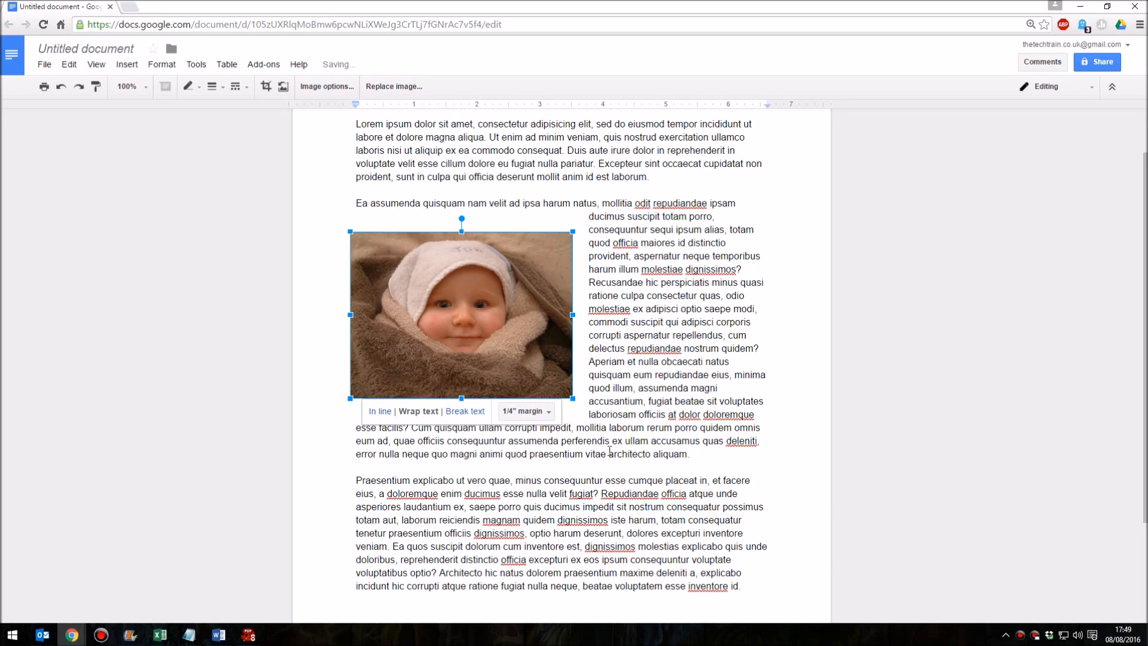
{"action": "left_click", "coordinate": [617, 375]}
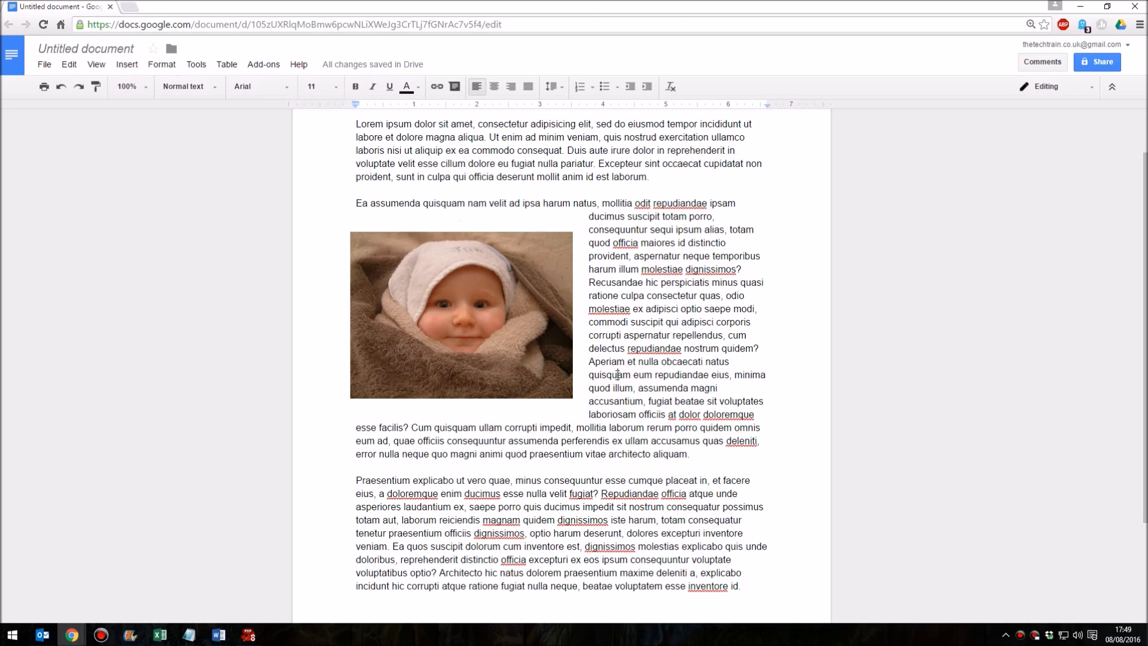
{"action": "mouse_move", "coordinate": [706, 430]}
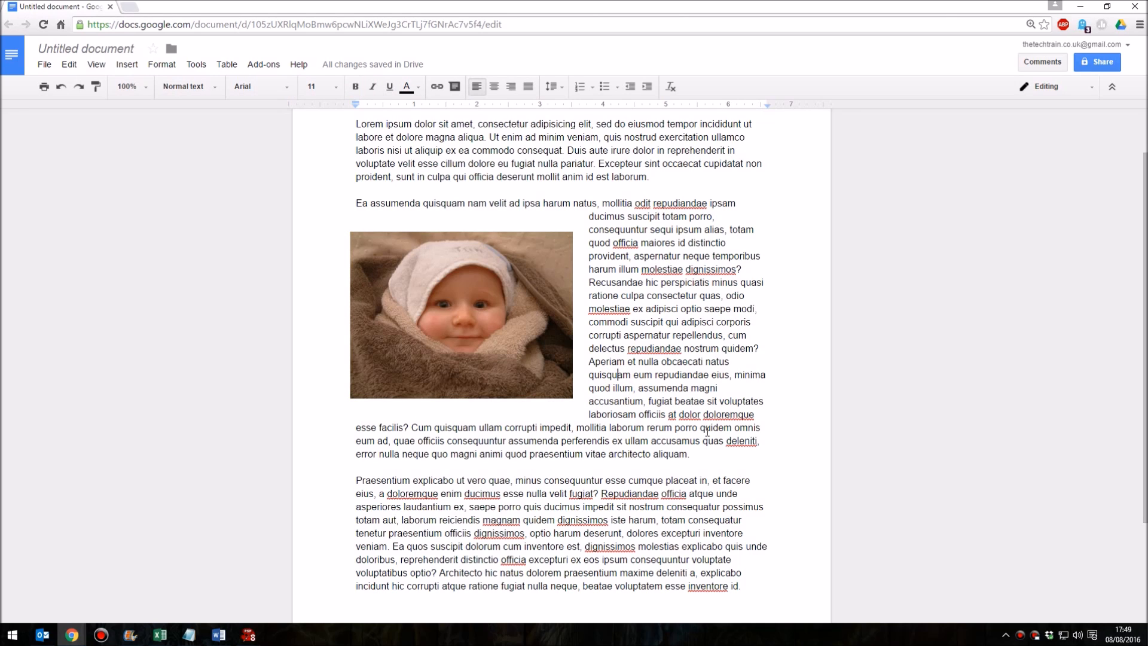
{"action": "mouse_move", "coordinate": [395, 261]}
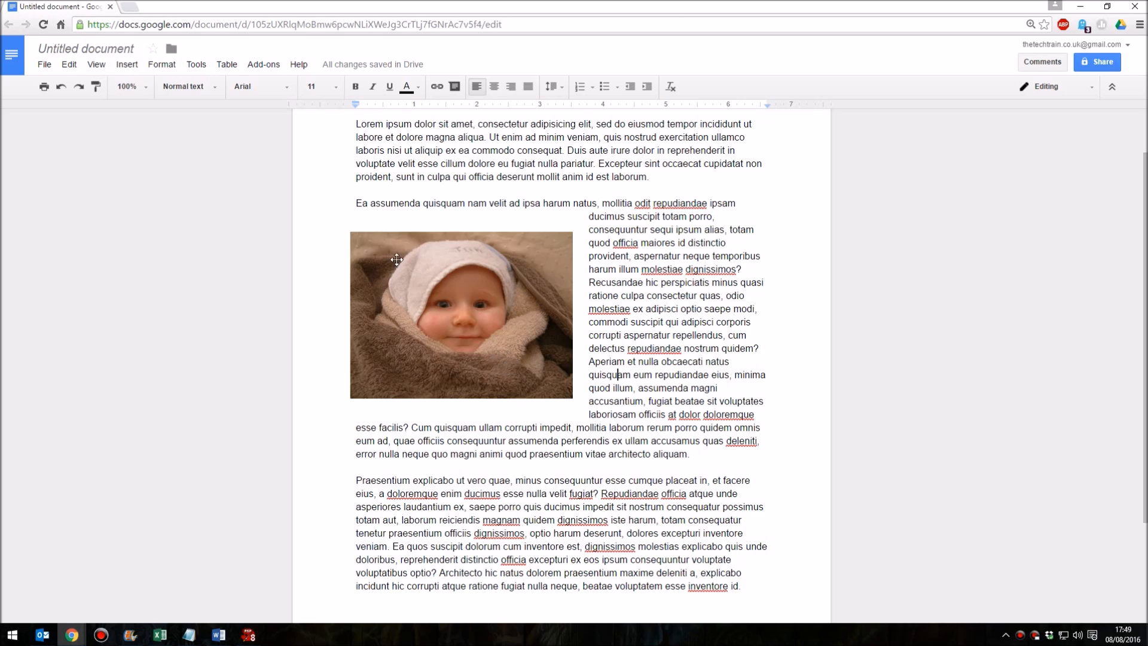
{"action": "mouse_move", "coordinate": [352, 232]}
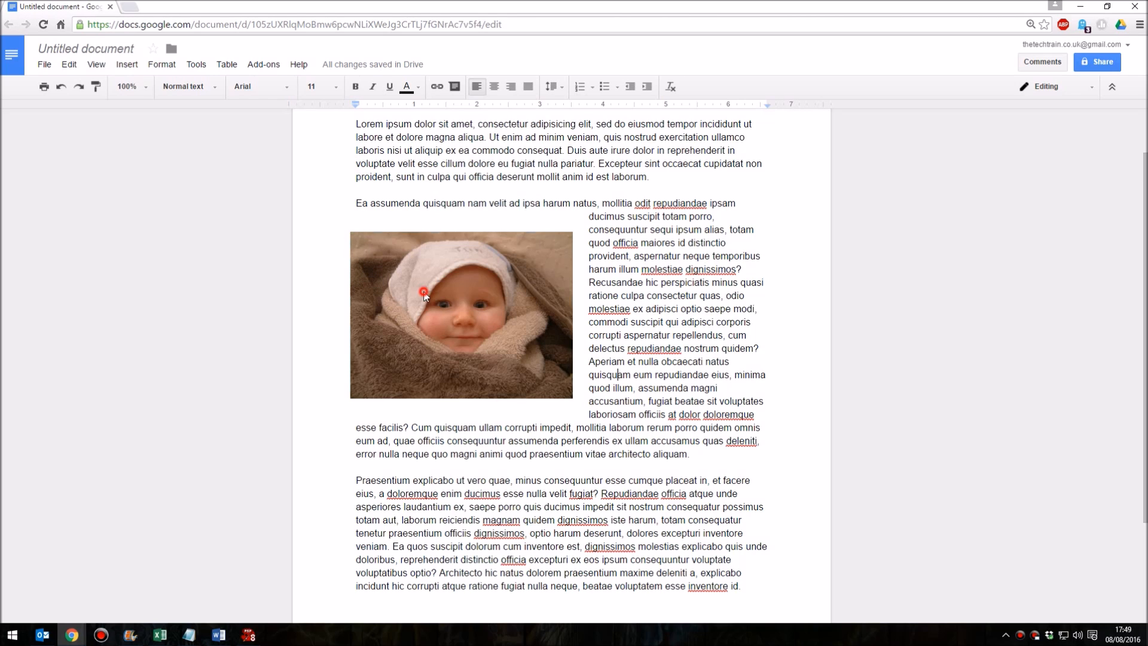
Drag the wrapped photo until its left edge aligns with the text margin.
{"action": "left_click", "coordinate": [461, 315]}
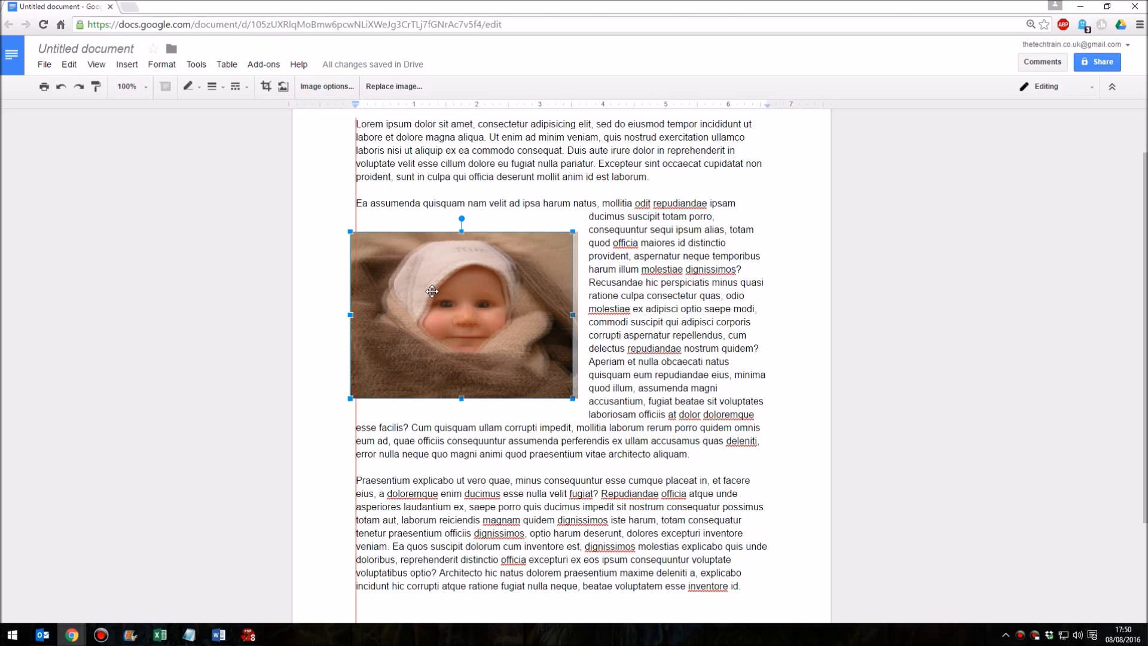
{"action": "mouse_move", "coordinate": [432, 290]}
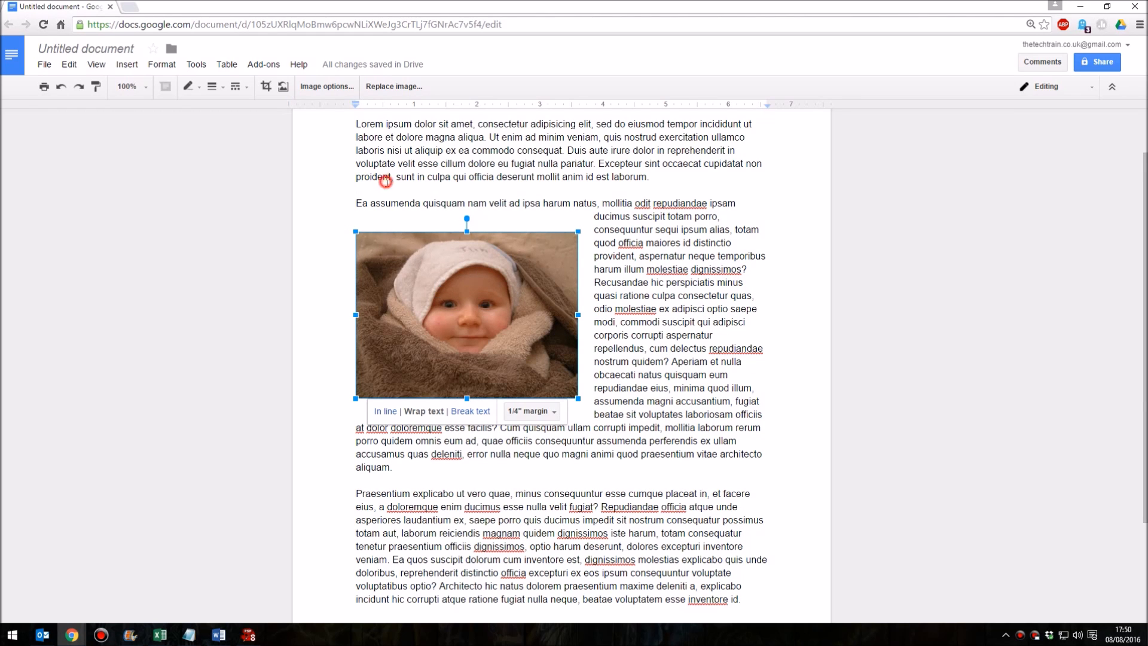
{"action": "left_click", "coordinate": [386, 176]}
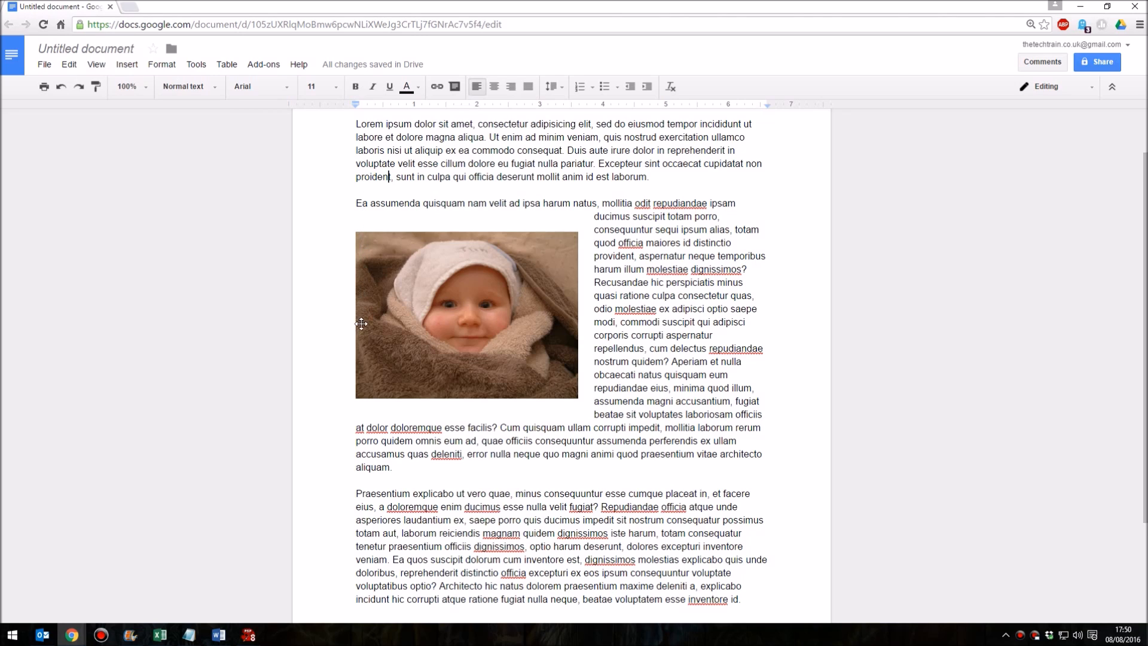
{"action": "mouse_move", "coordinate": [439, 486]}
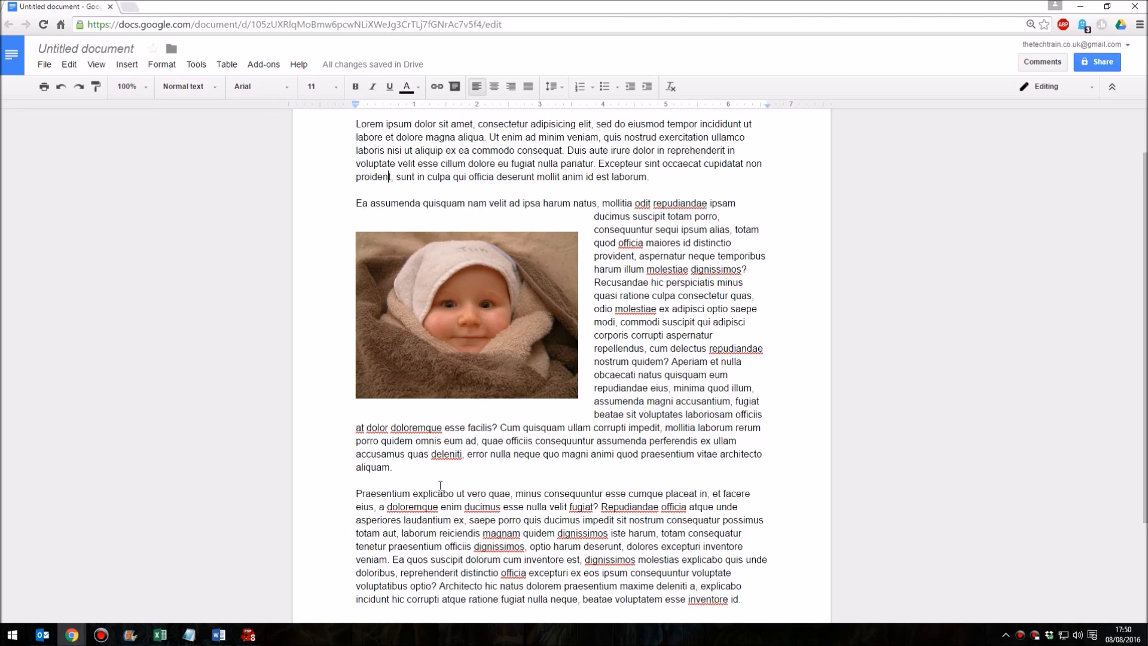
{"action": "mouse_move", "coordinate": [614, 416]}
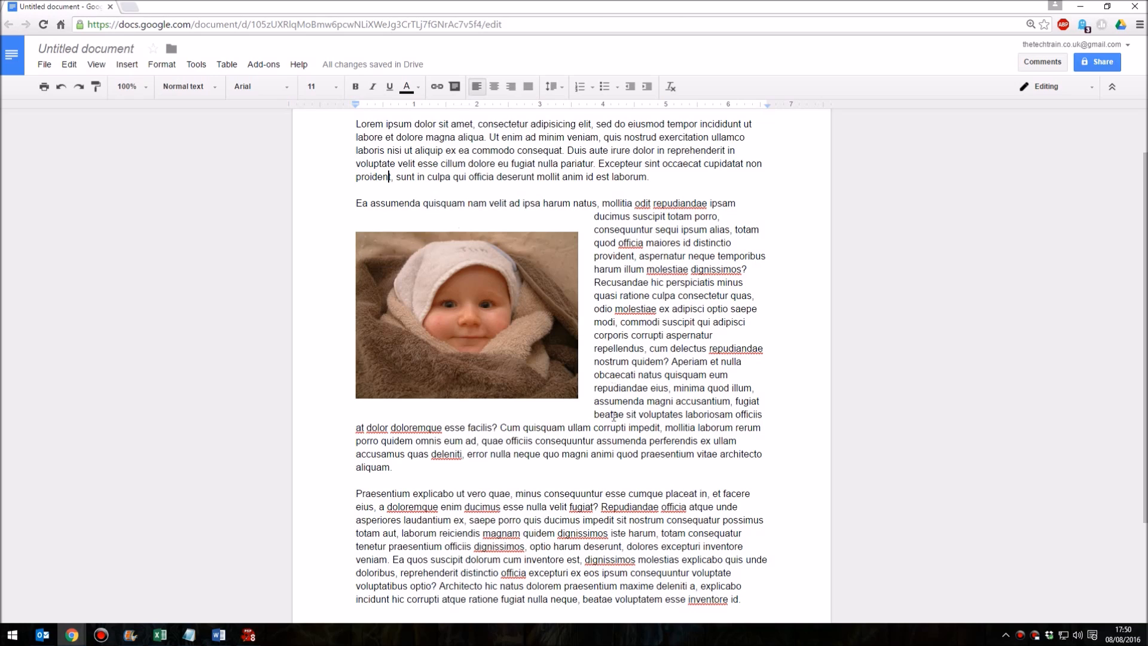
{"action": "mouse_move", "coordinate": [488, 422]}
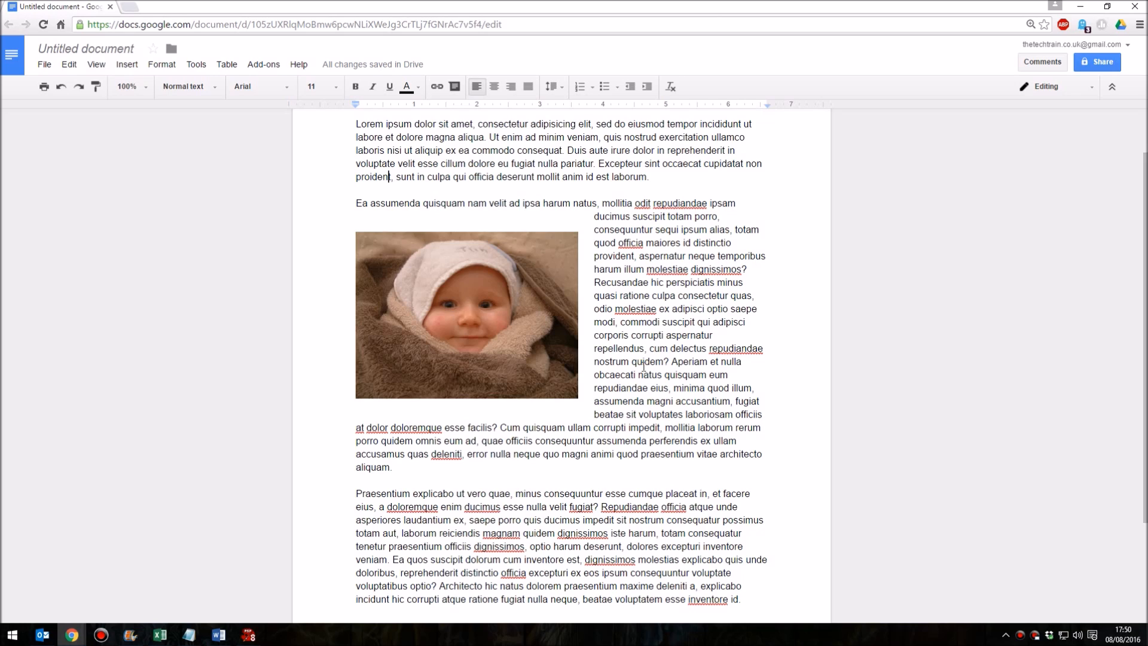
{"action": "mouse_move", "coordinate": [457, 307]}
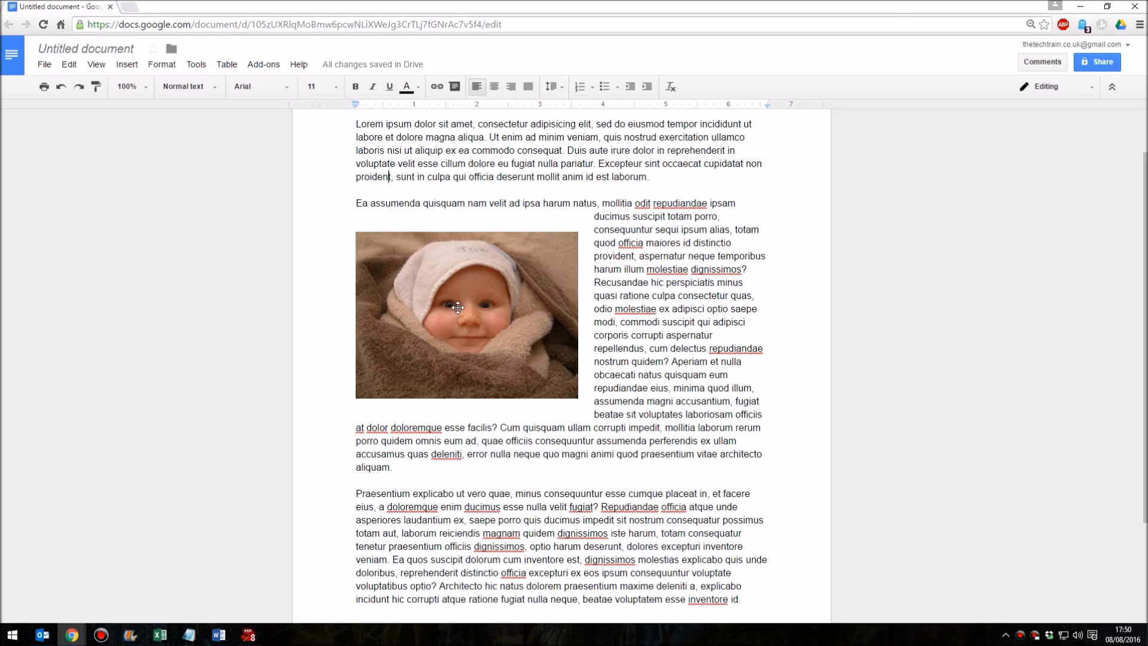
{"action": "mouse_move", "coordinate": [538, 298]}
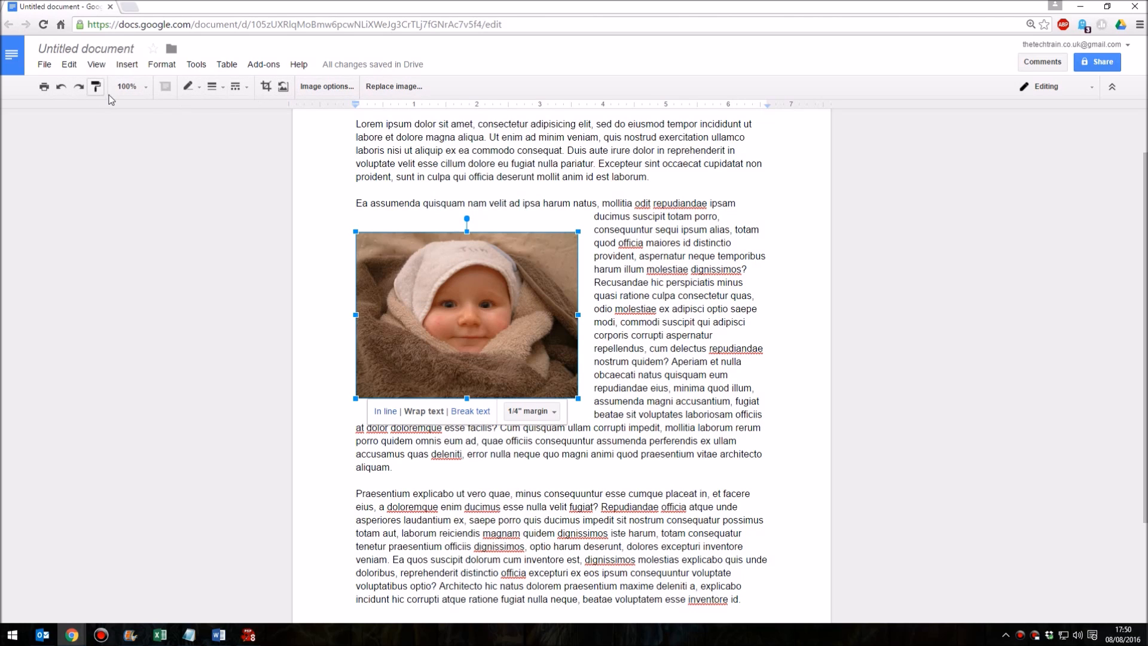
{"action": "mouse_move", "coordinate": [394, 86]}
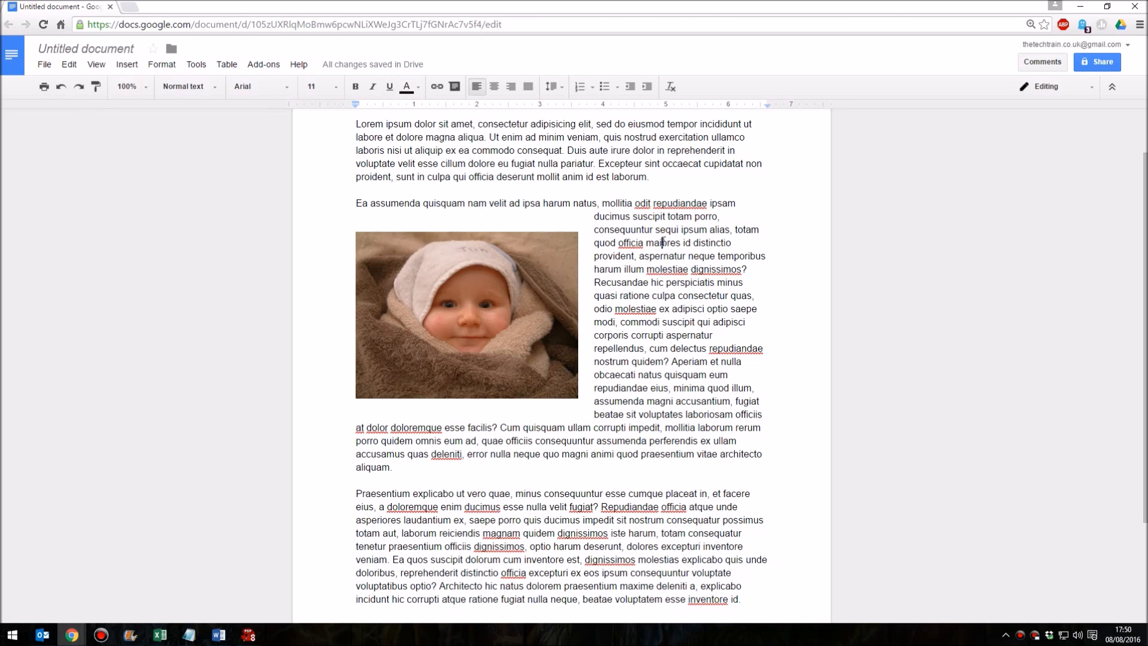
{"action": "mouse_move", "coordinate": [393, 294]}
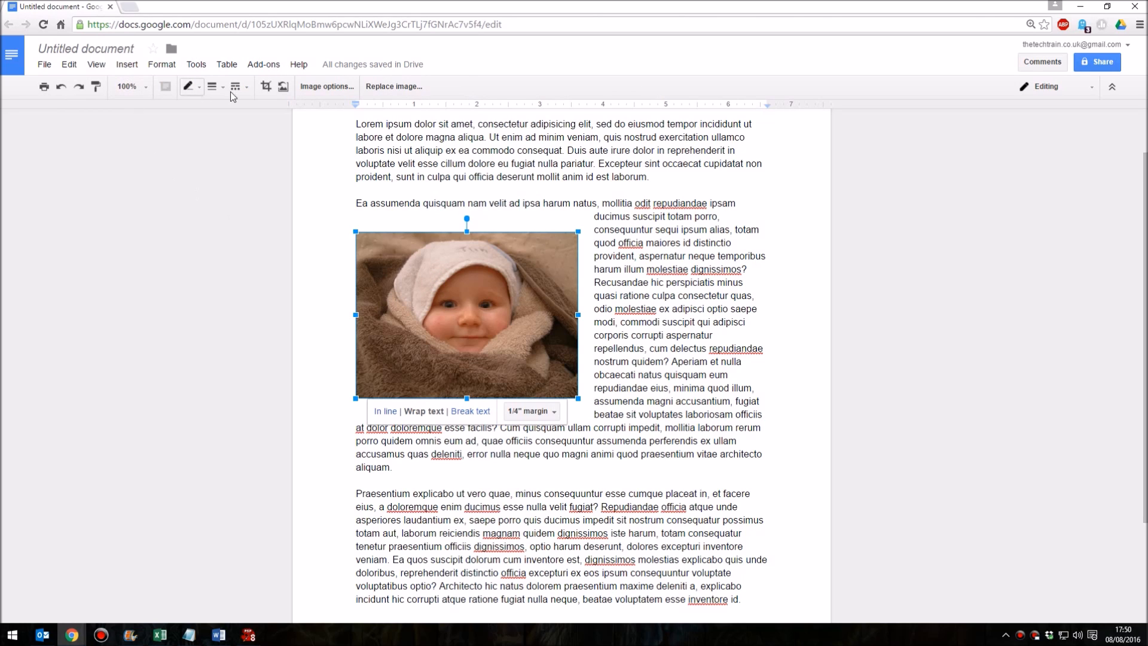
{"action": "mouse_move", "coordinate": [131, 85]}
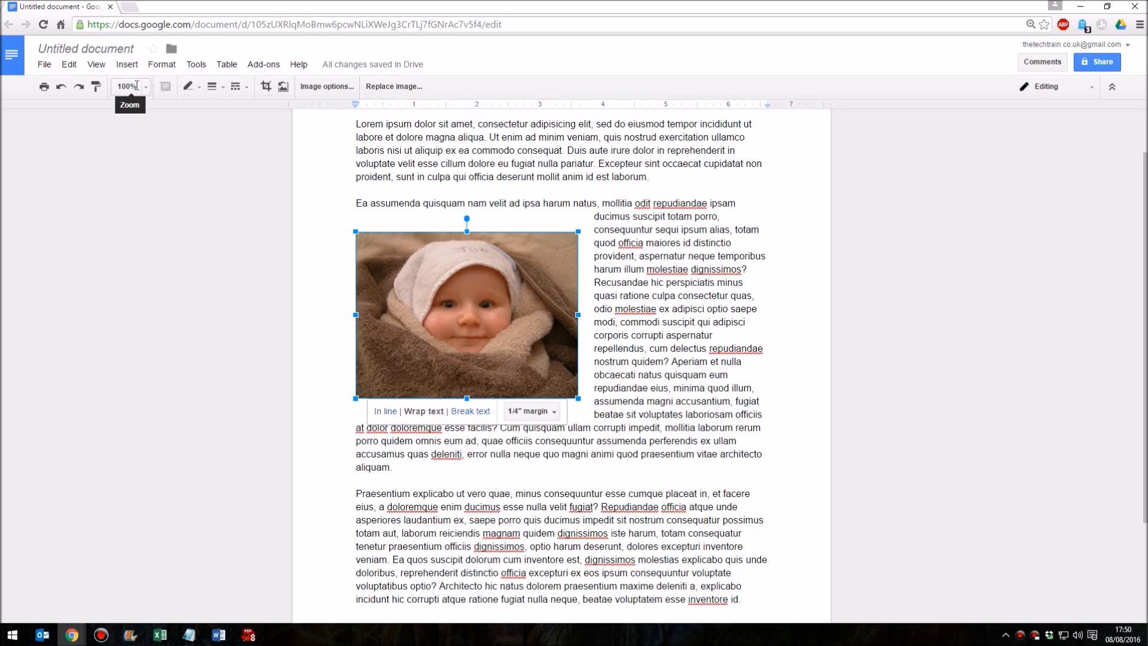
{"action": "mouse_move", "coordinate": [248, 218]}
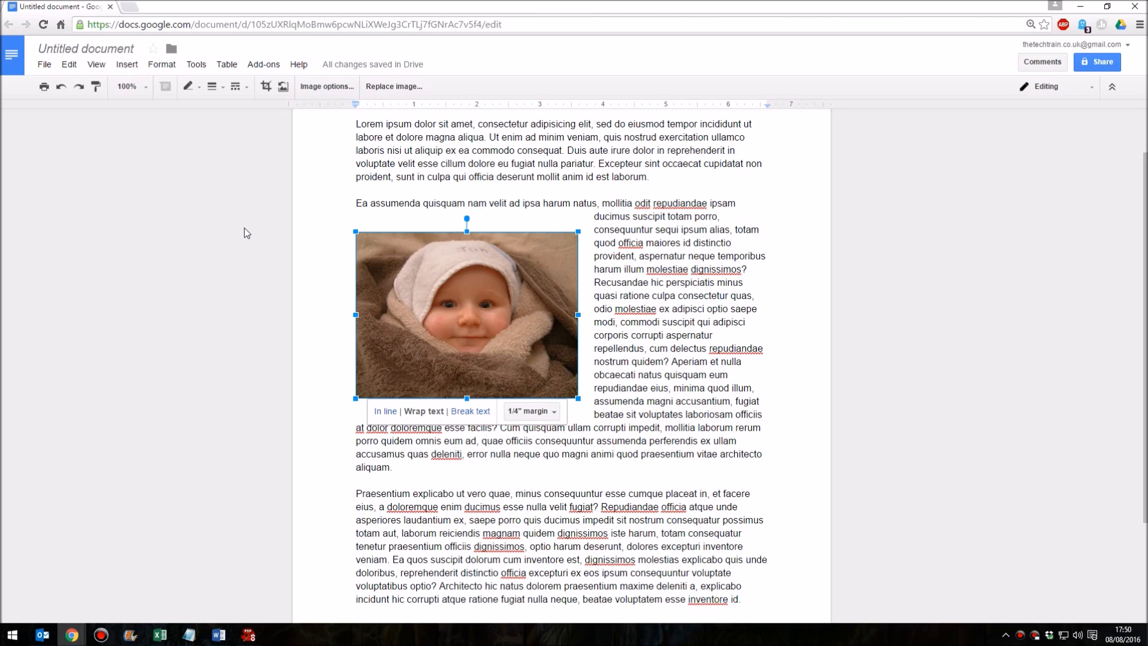
{"action": "mouse_move", "coordinate": [191, 86]}
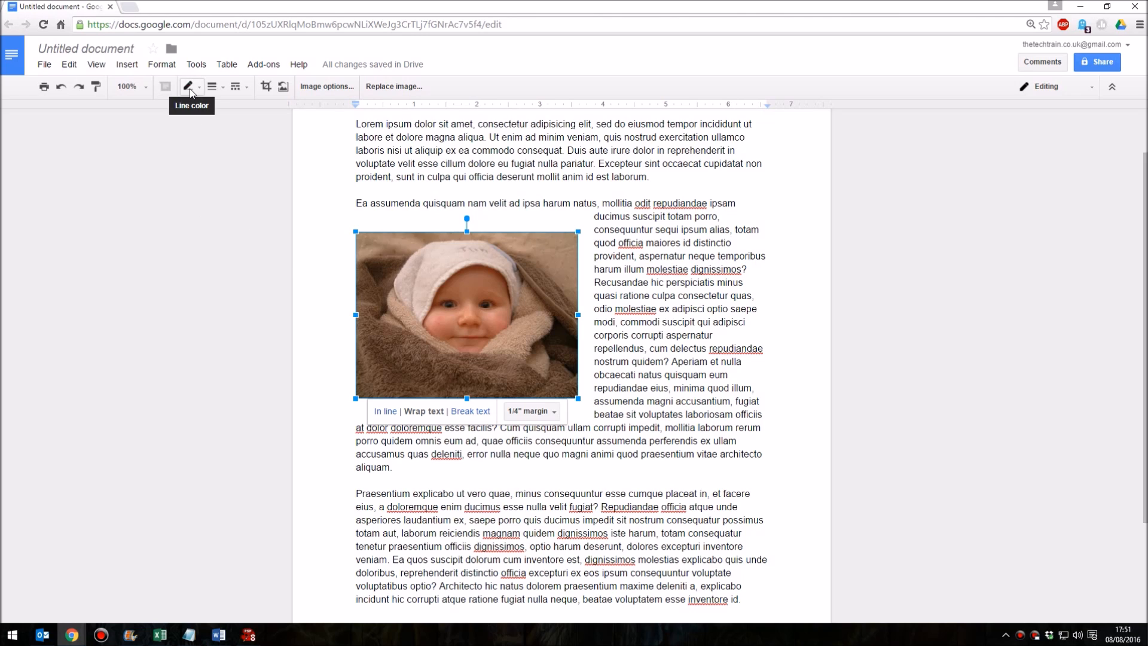
Give the photo a black border line with 8pt weight.
{"action": "left_click", "coordinate": [187, 86]}
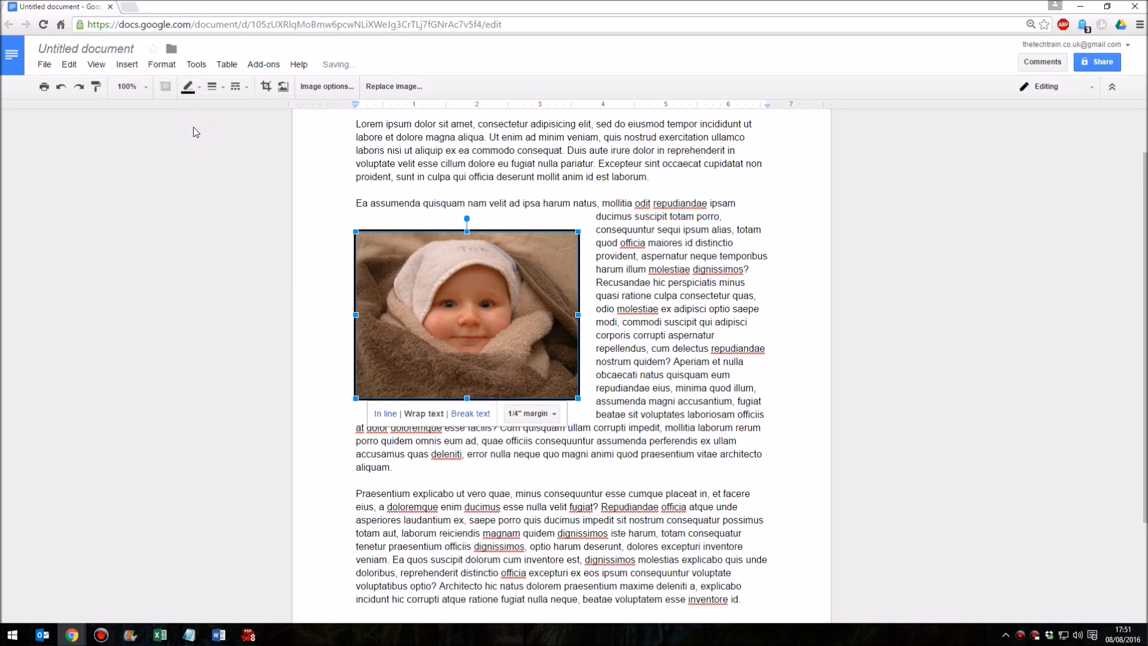
{"action": "mouse_move", "coordinate": [211, 86]}
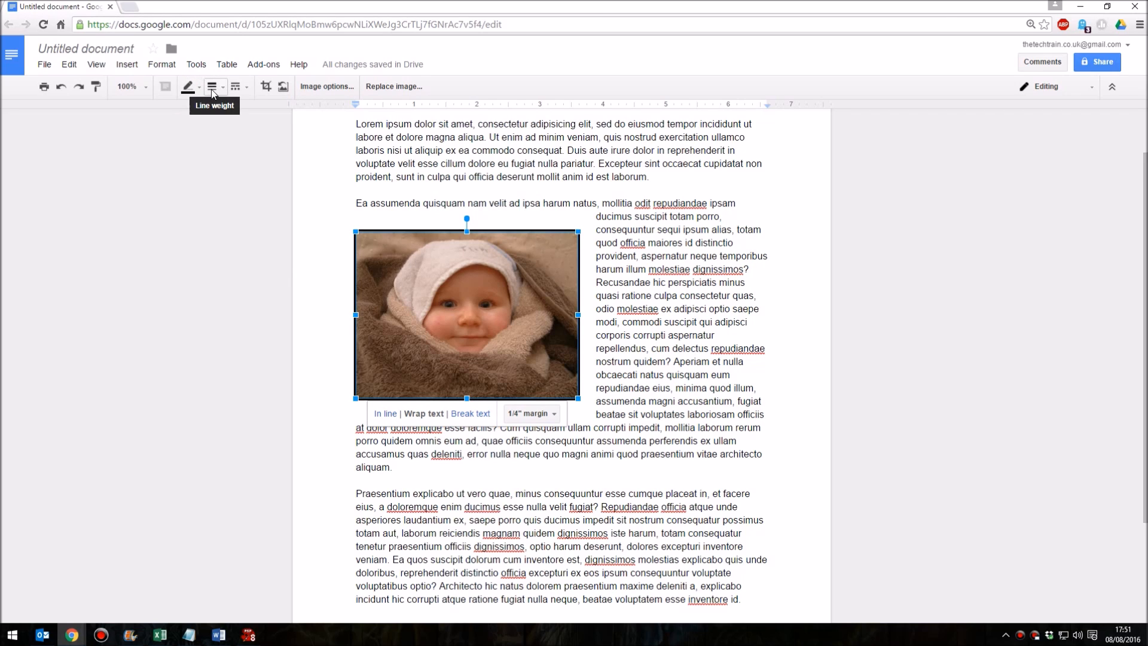
{"action": "left_click", "coordinate": [212, 86]}
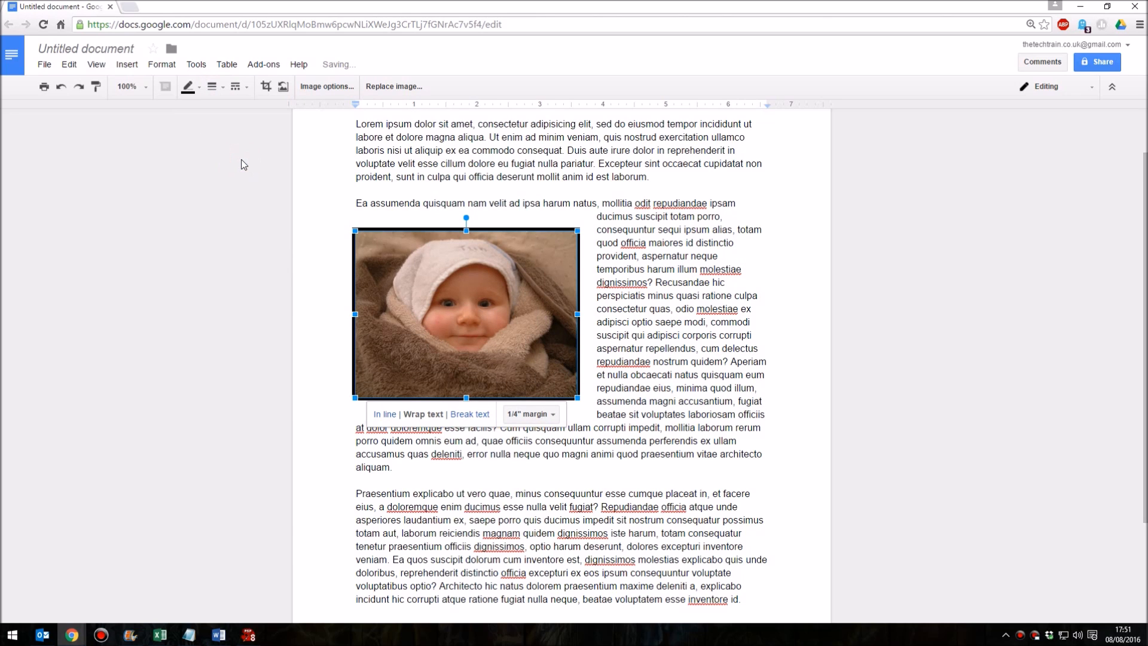
{"action": "left_click", "coordinate": [211, 87]}
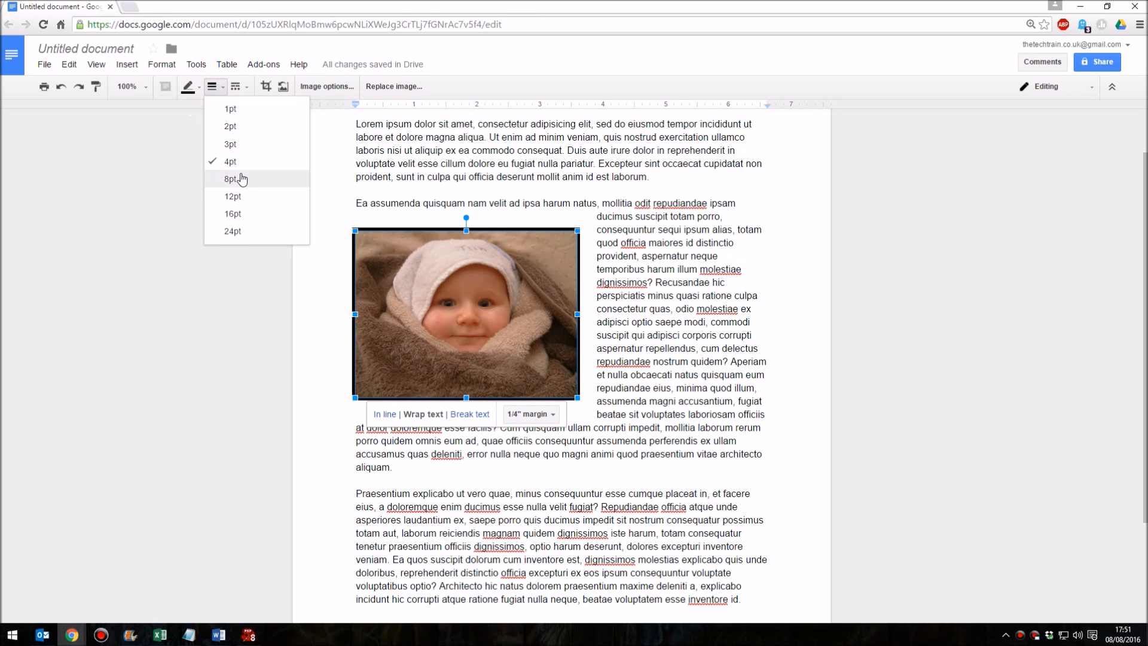
{"action": "left_click", "coordinate": [231, 178]}
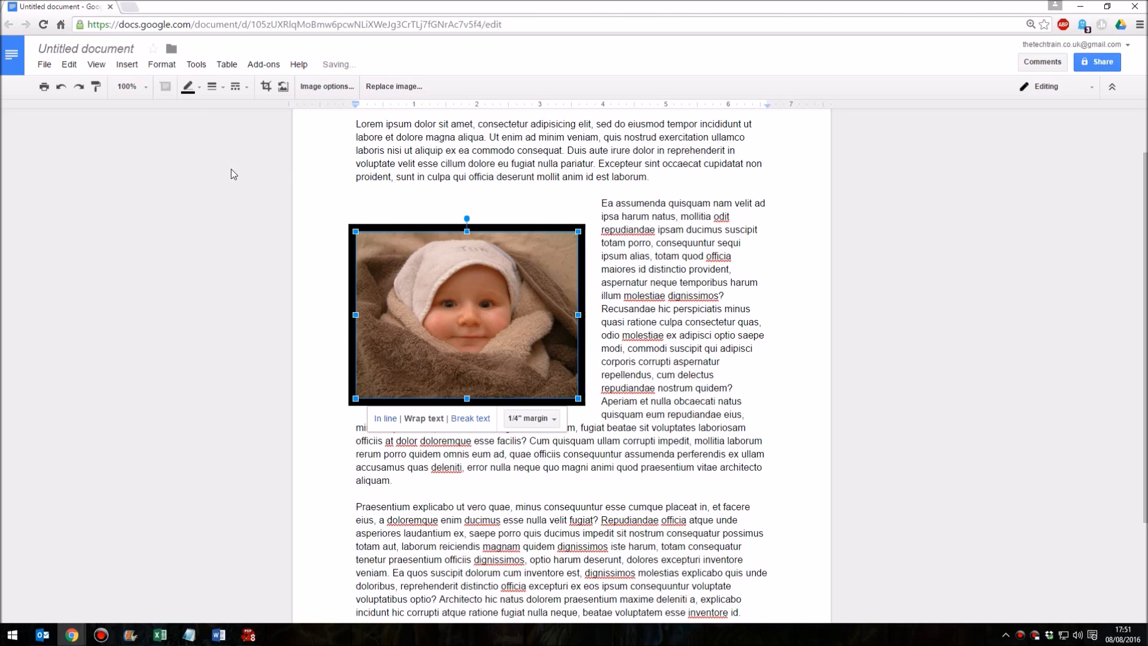
Set the border line dash to solid and deselect the photo.
{"action": "left_click", "coordinate": [235, 86]}
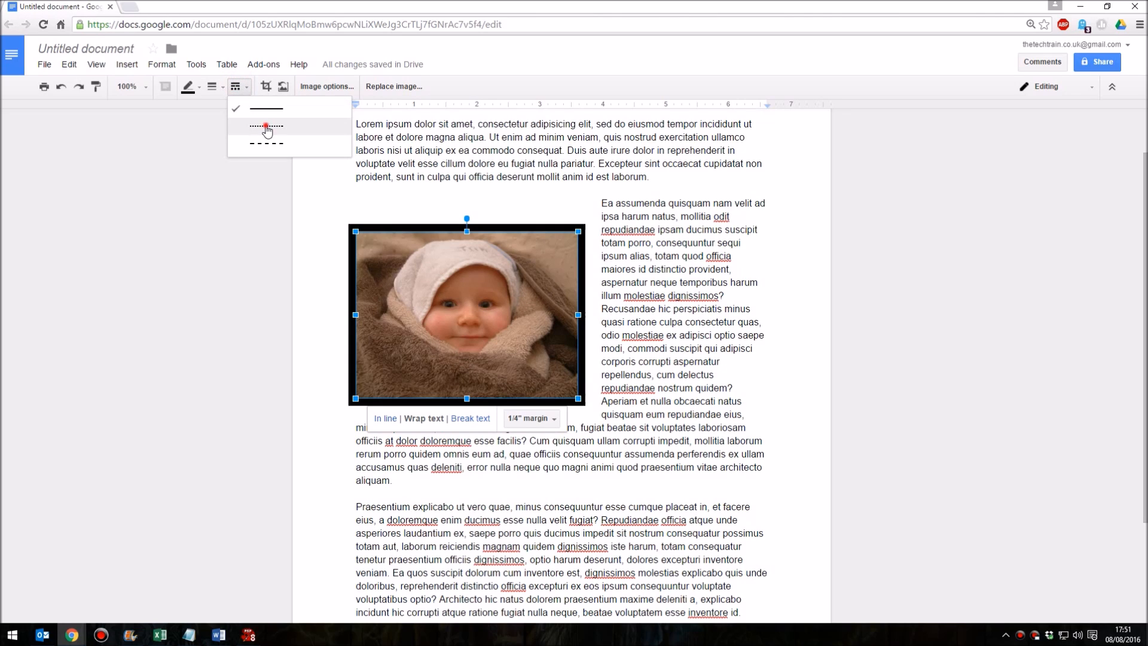
{"action": "left_click", "coordinate": [265, 126]}
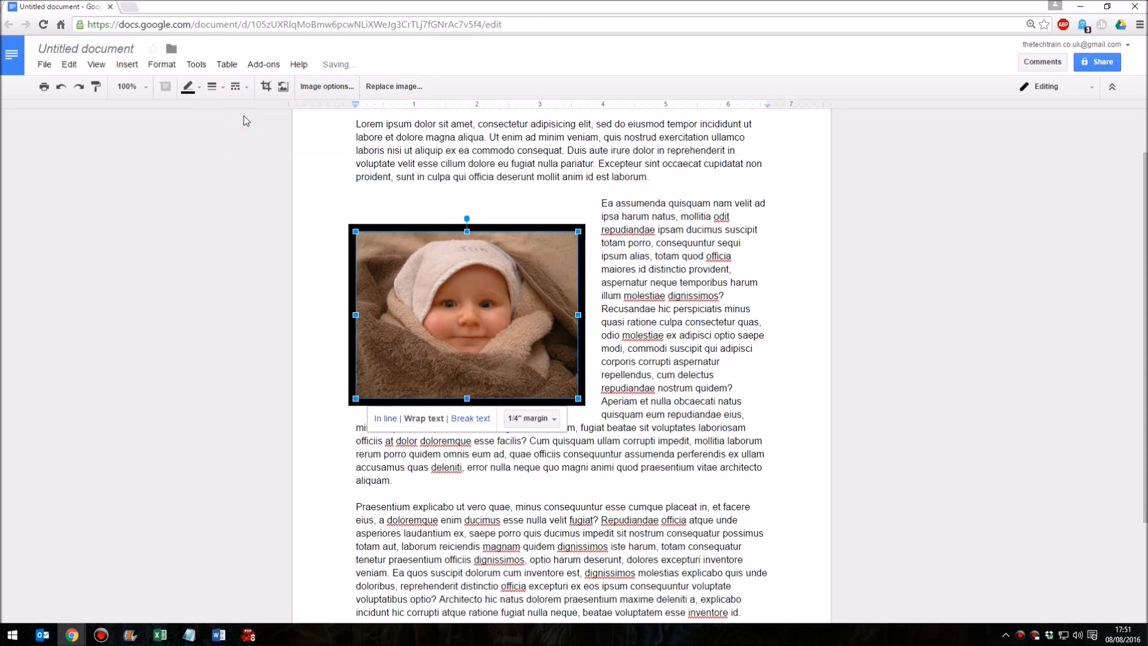
{"action": "left_click", "coordinate": [610, 242]}
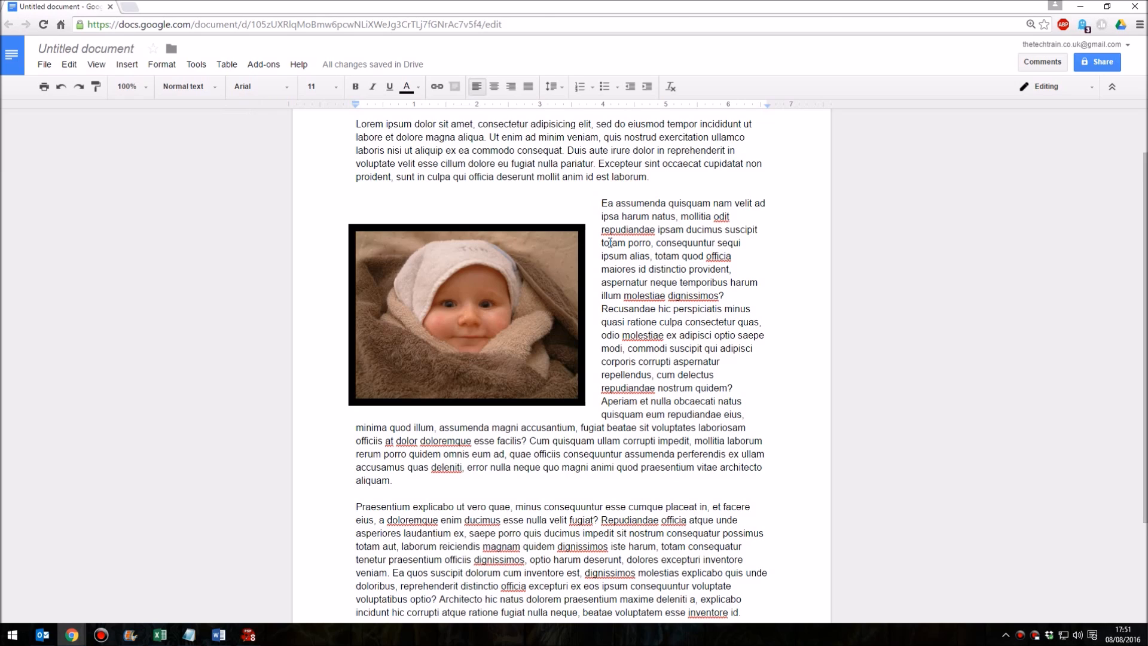
{"action": "mouse_move", "coordinate": [496, 235]}
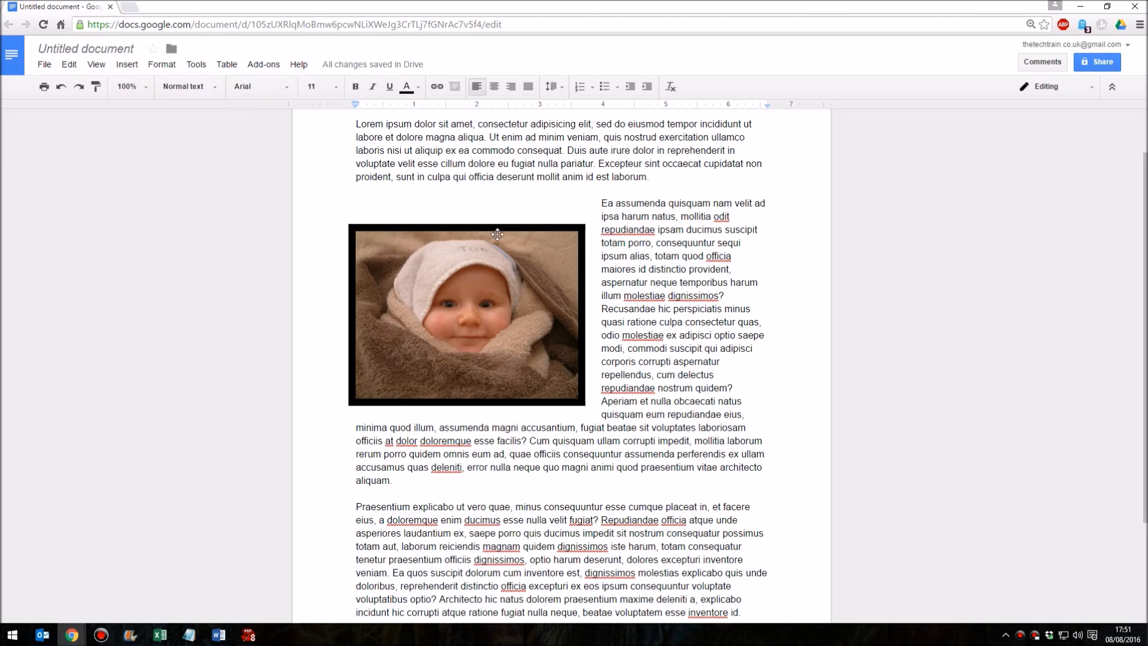
{"action": "mouse_move", "coordinate": [347, 229]}
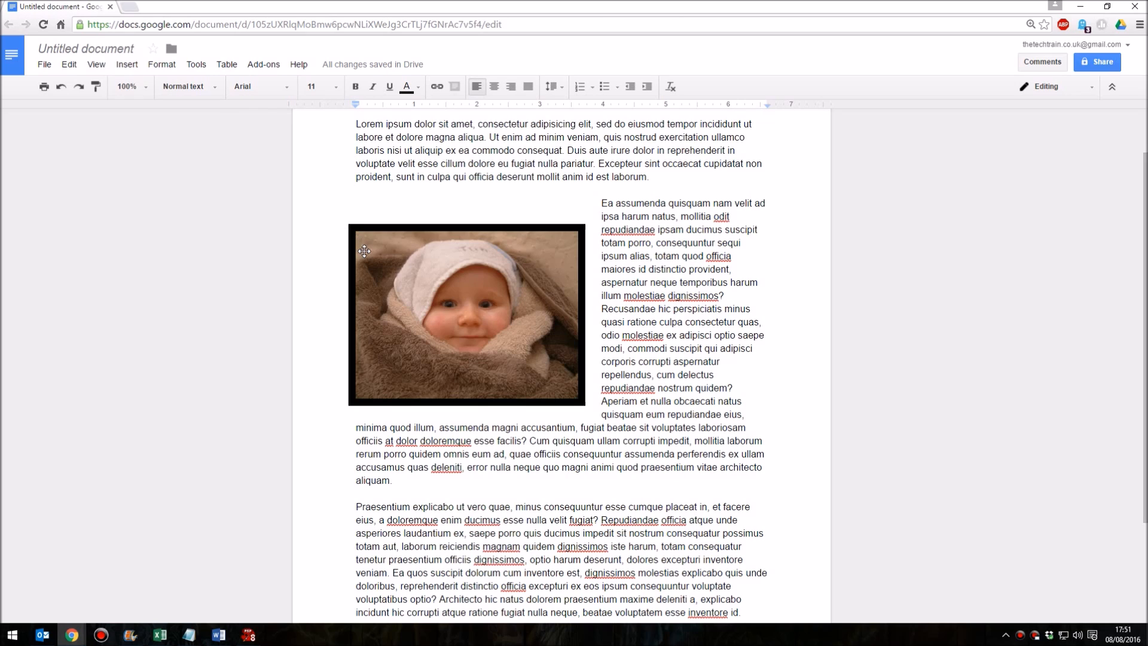
{"action": "mouse_move", "coordinate": [344, 244]}
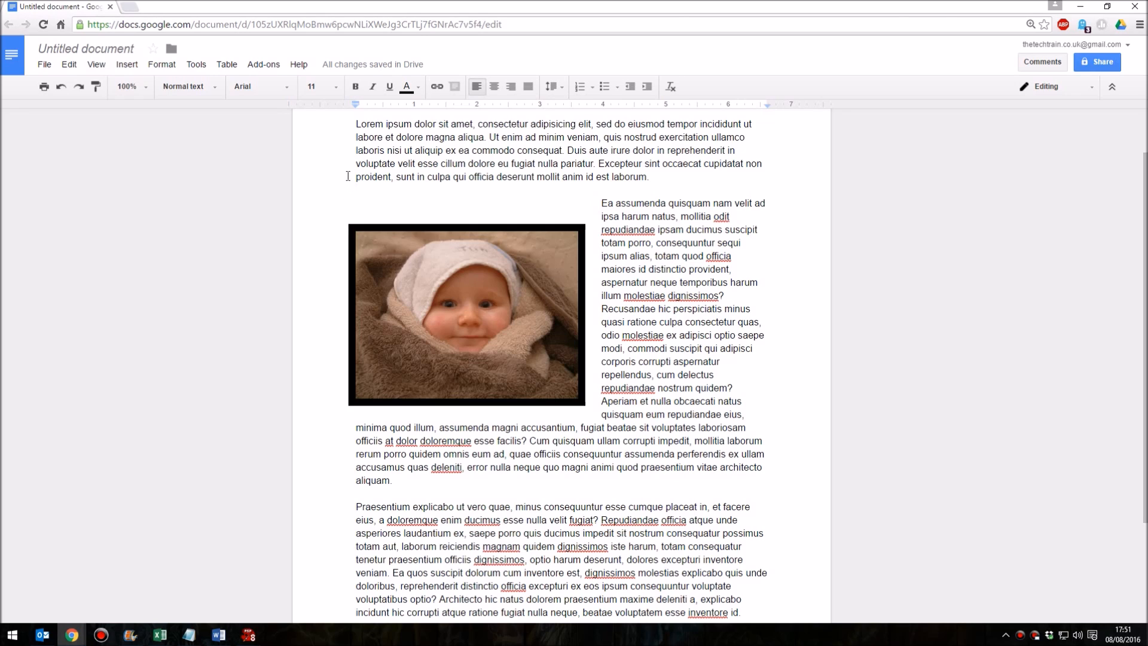
{"action": "mouse_move", "coordinate": [347, 167]}
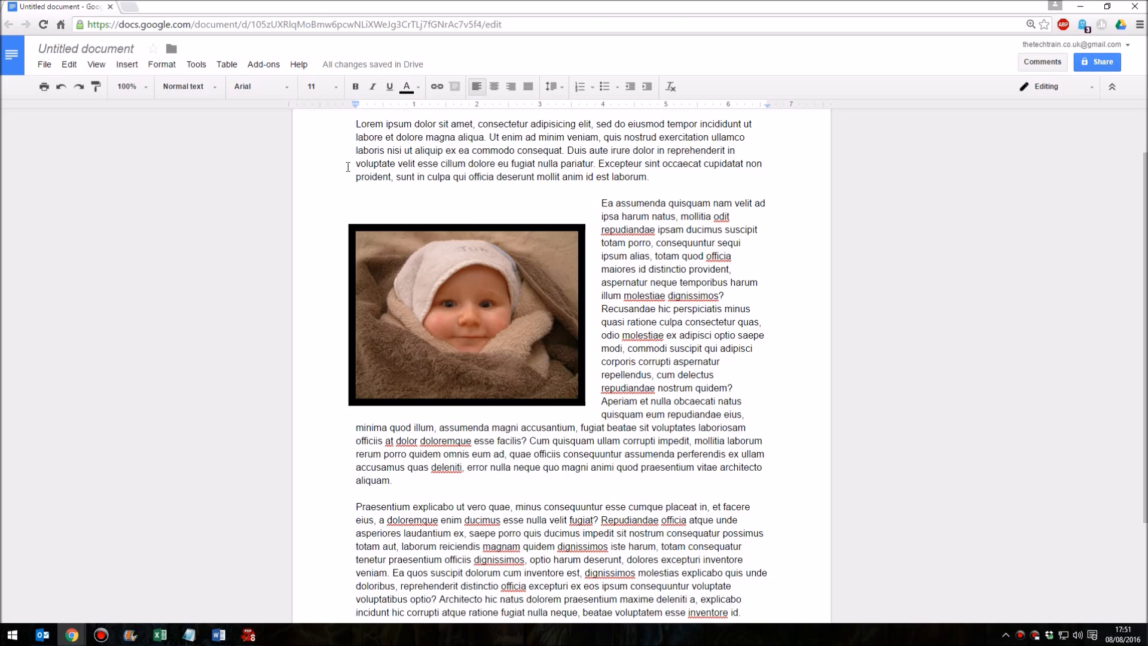
{"action": "mouse_move", "coordinate": [380, 267]}
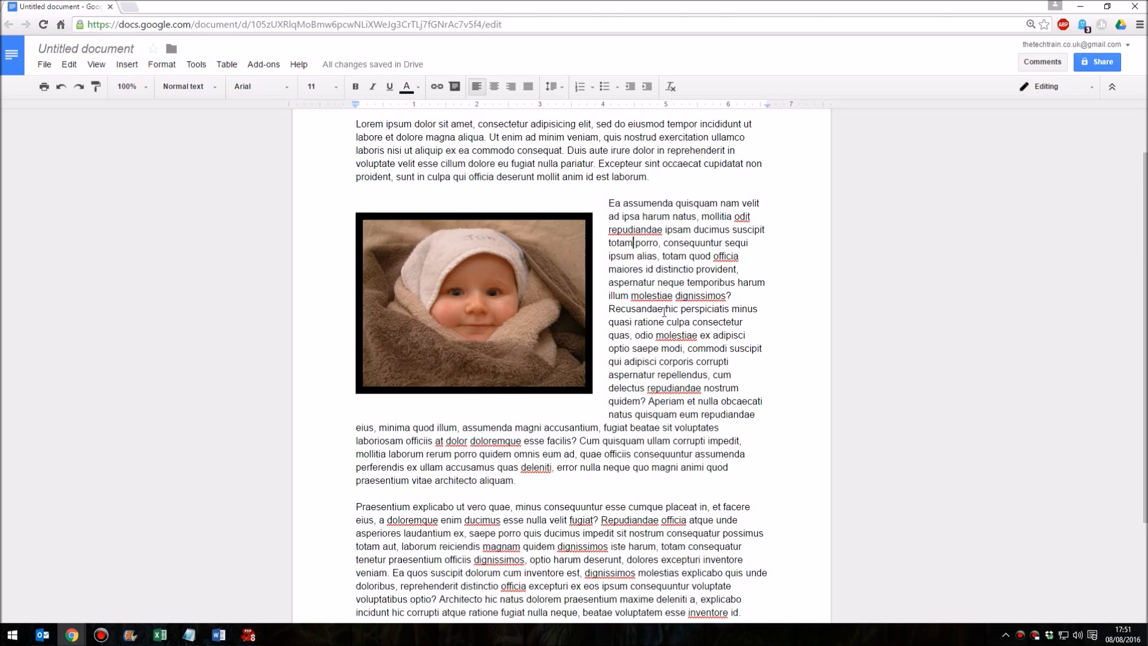
Scroll down after nudging the bordered photo to the left margin.
{"action": "scroll", "scroll_direction": "down", "scroll_amount": 3}
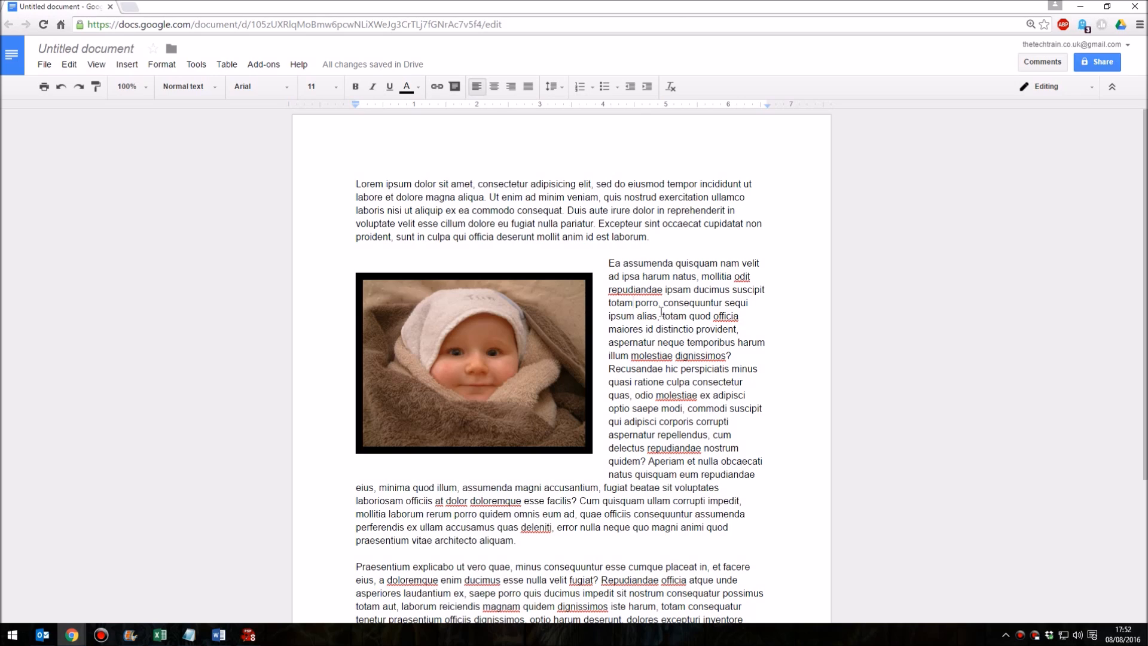
{"action": "left_click", "coordinate": [633, 302]}
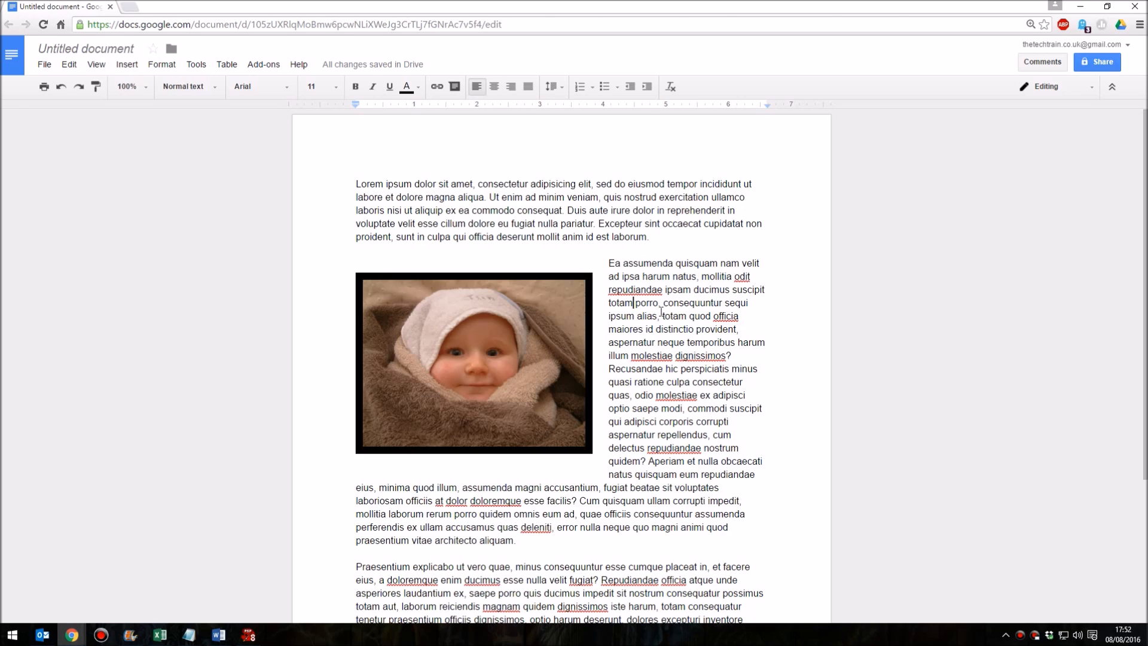